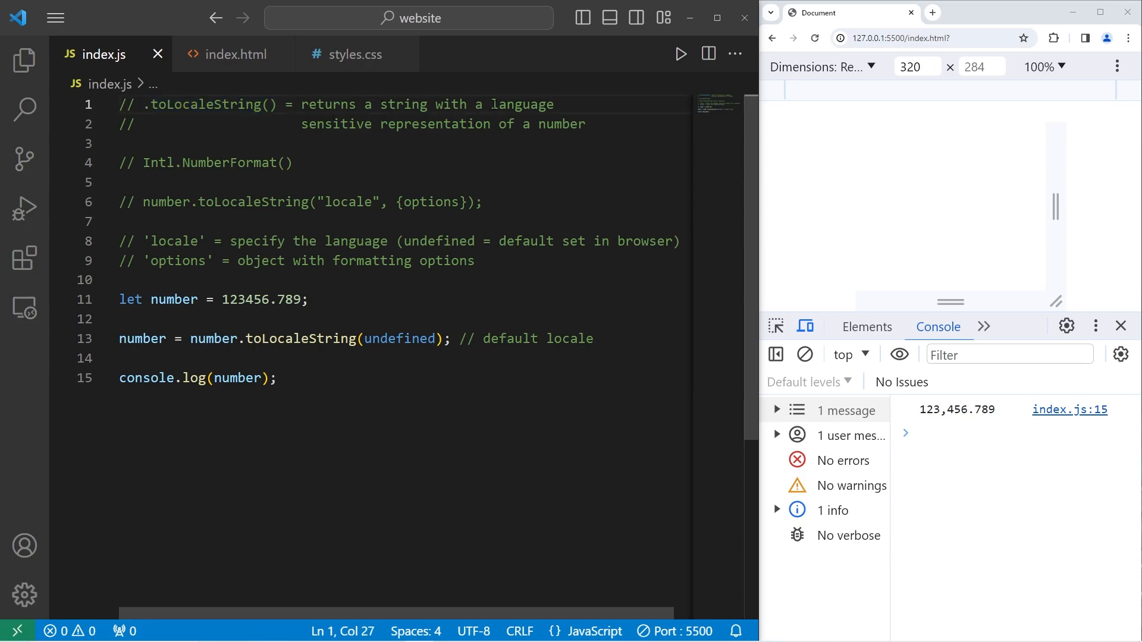
Switch the toLocaleString locale to "de-DE" so the console prints 123.456,789
left_click(444, 123)
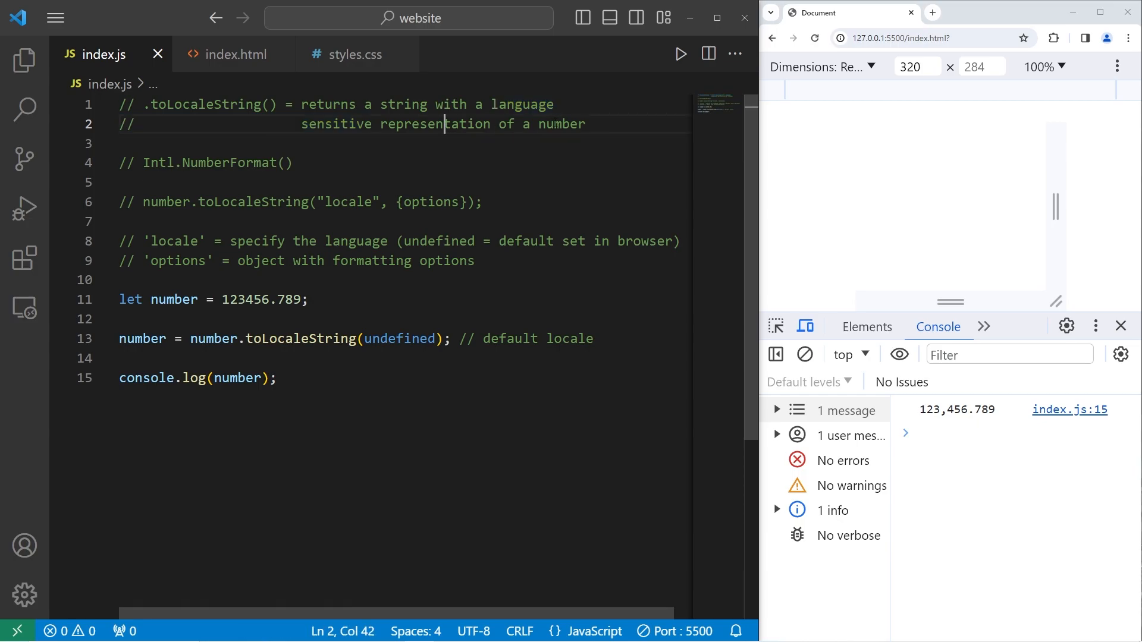
left_click(563, 124)
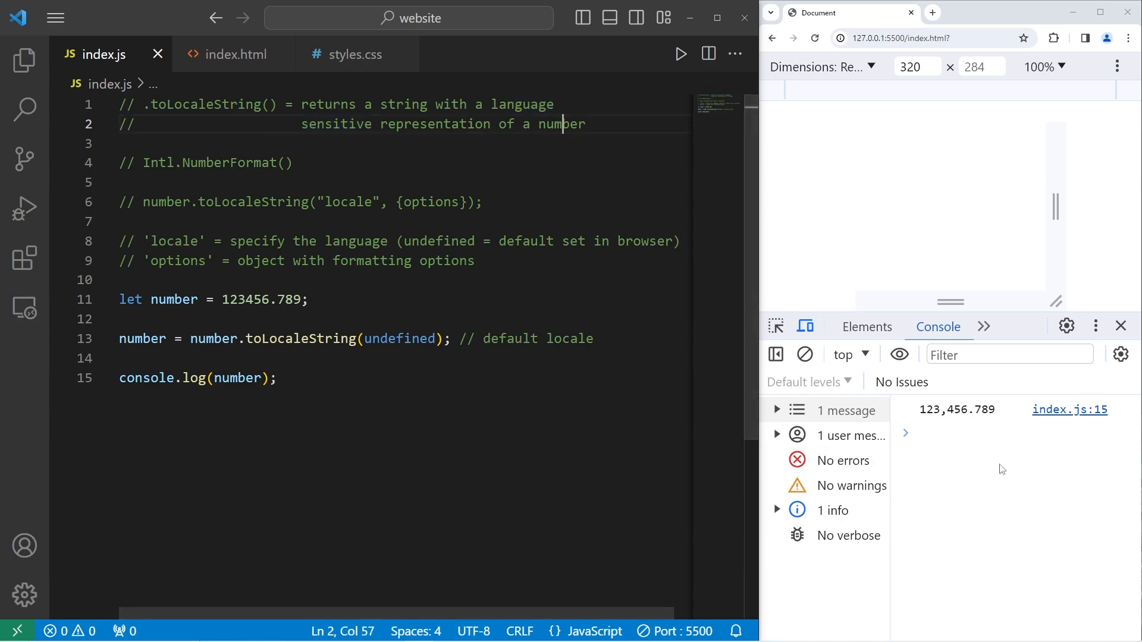
mouse_move(995, 423)
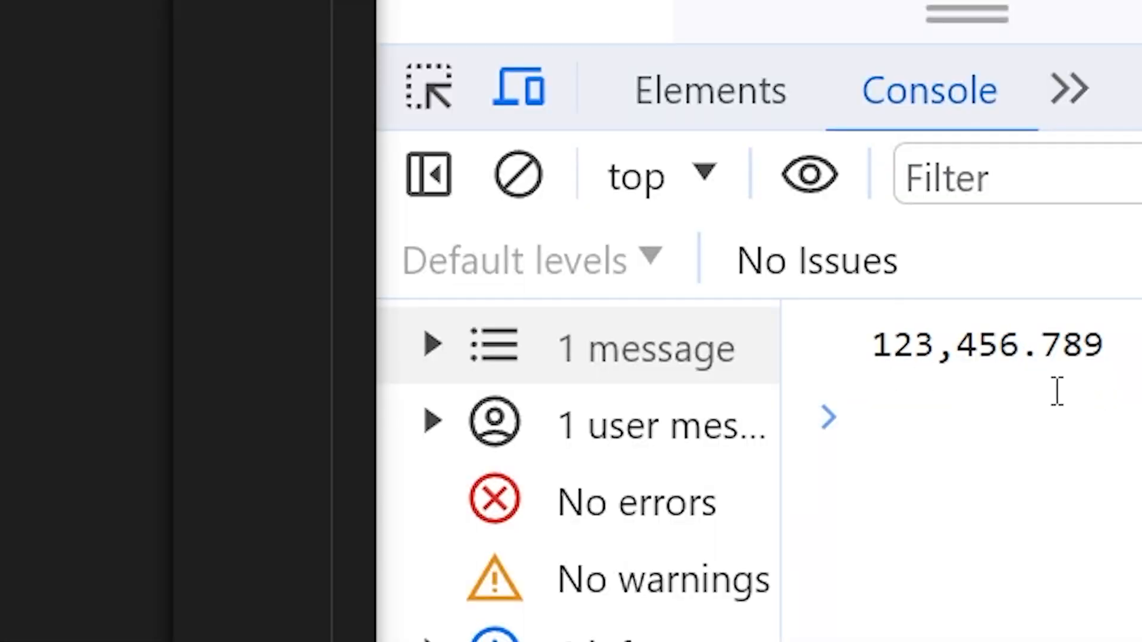
mouse_move(961, 371)
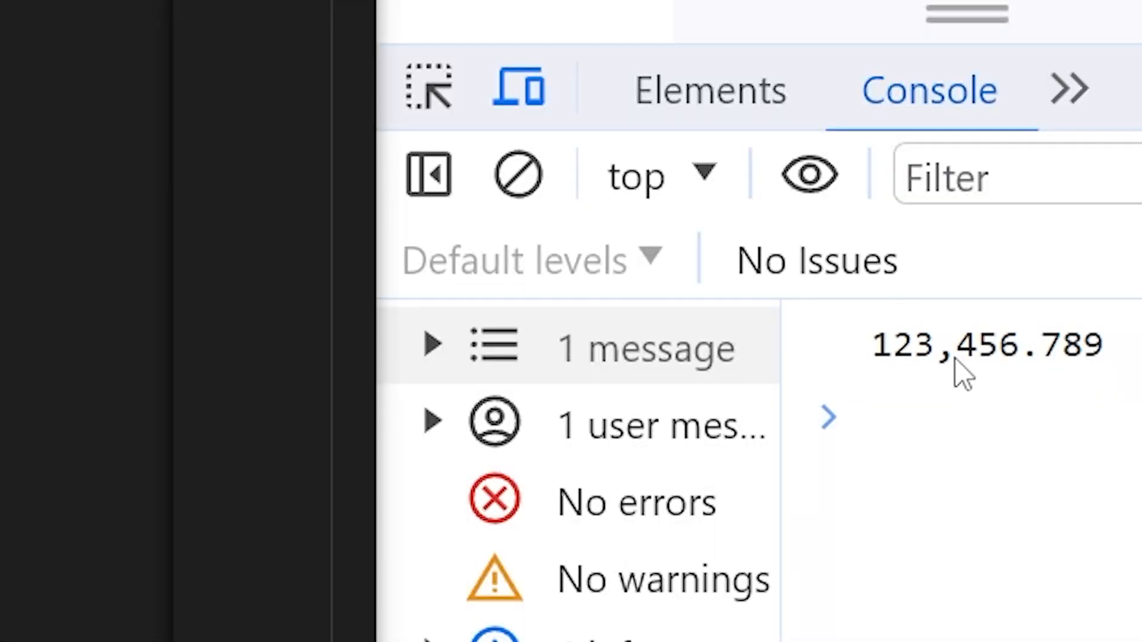
mouse_move(1085, 390)
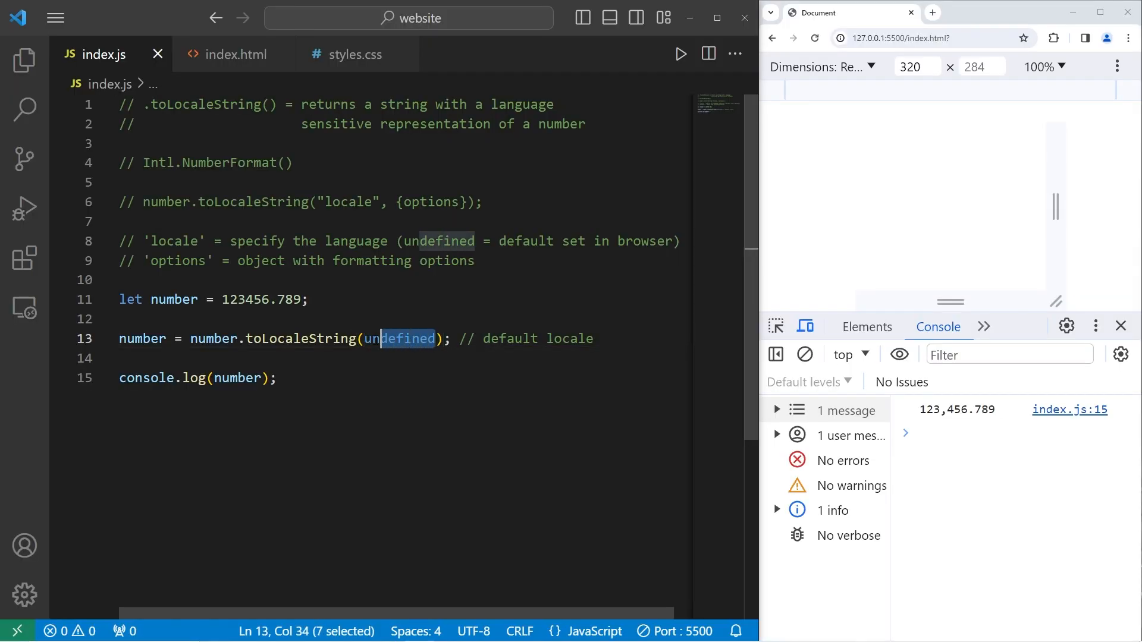
type("\"de-DE\"")
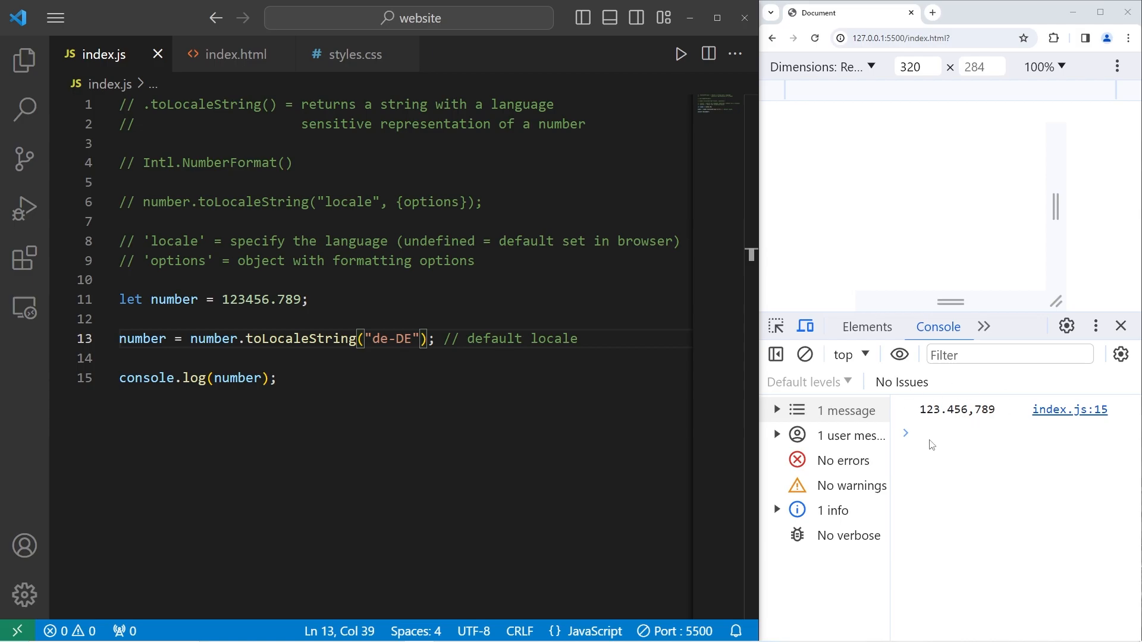
mouse_move(1014, 431)
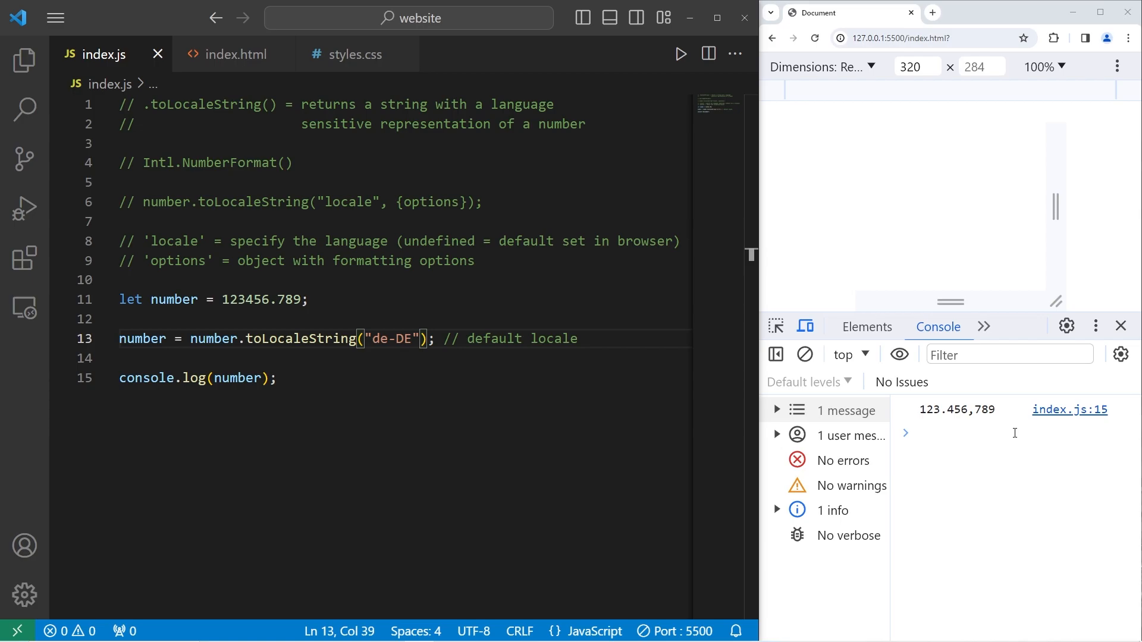
mouse_move(902, 423)
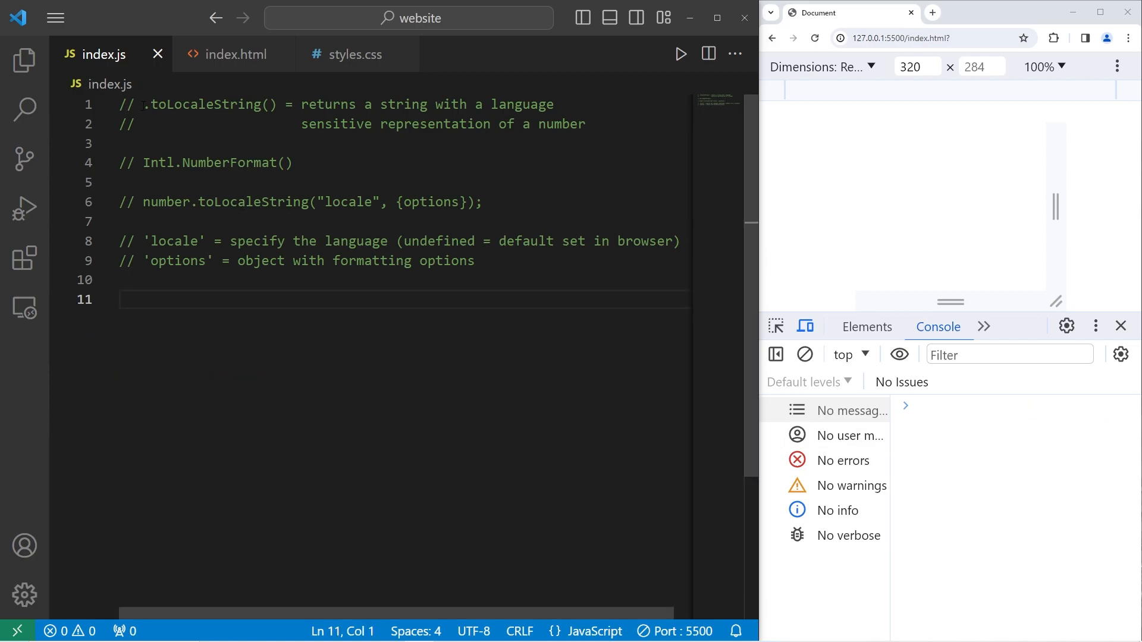
Remove the Intl.NumberFormat() comment line from index.js
double_click(209, 104)
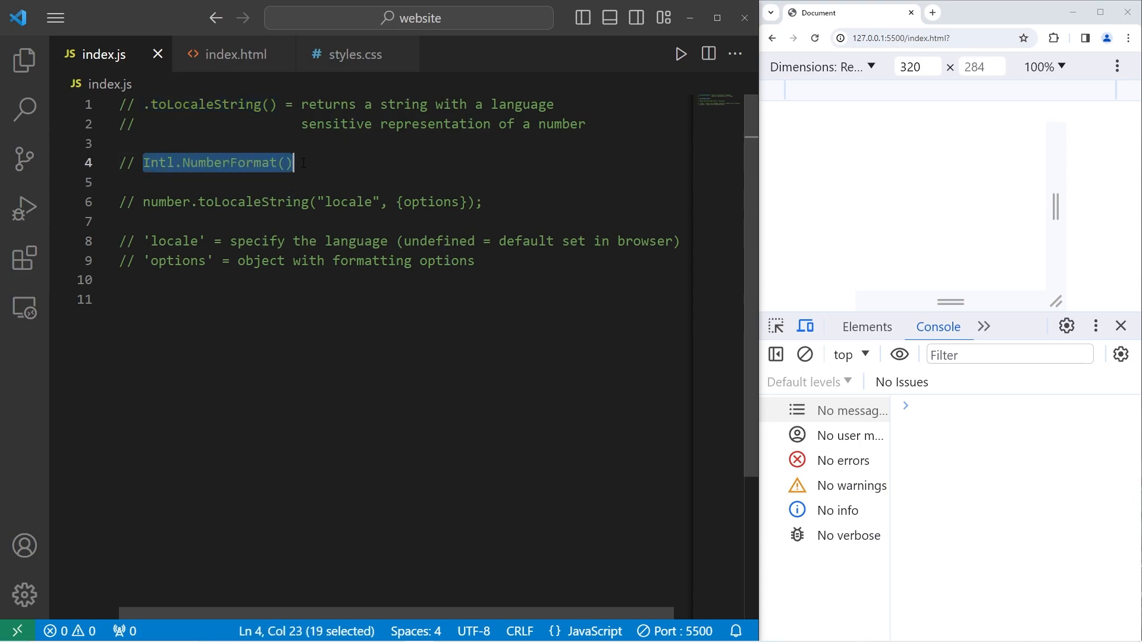
left_click(320, 160)
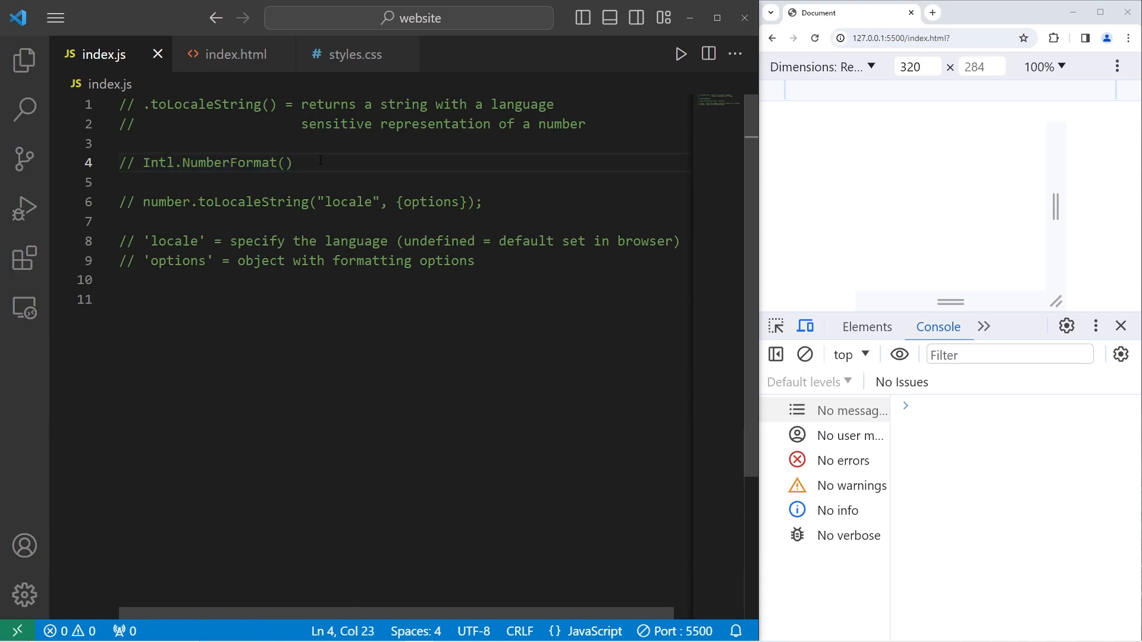
left_click(144, 163)
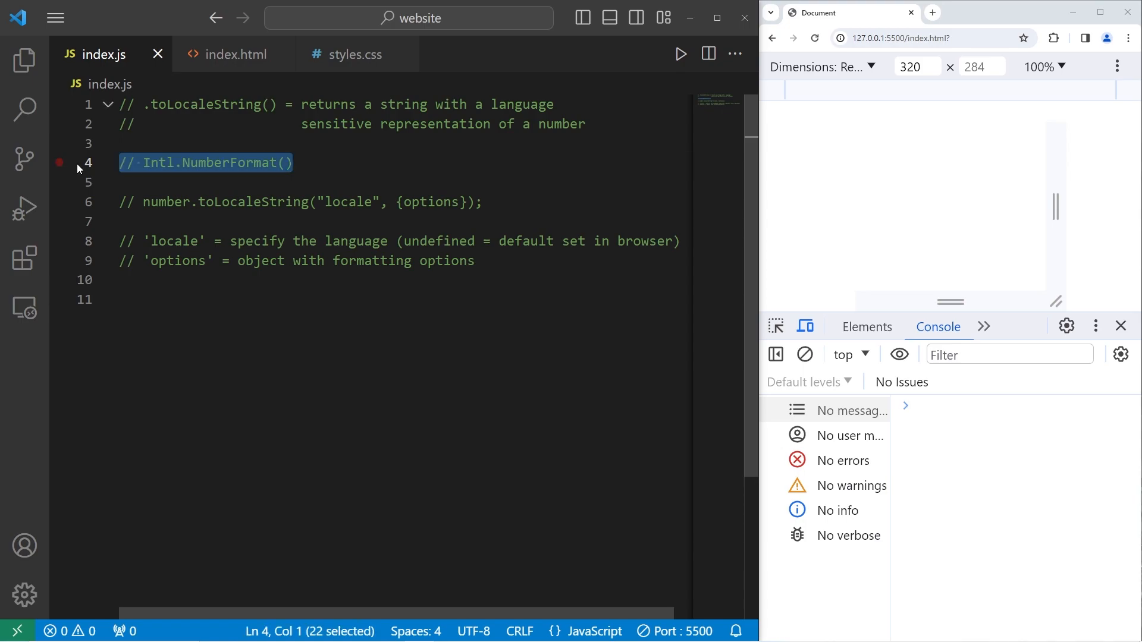
key("Delete")
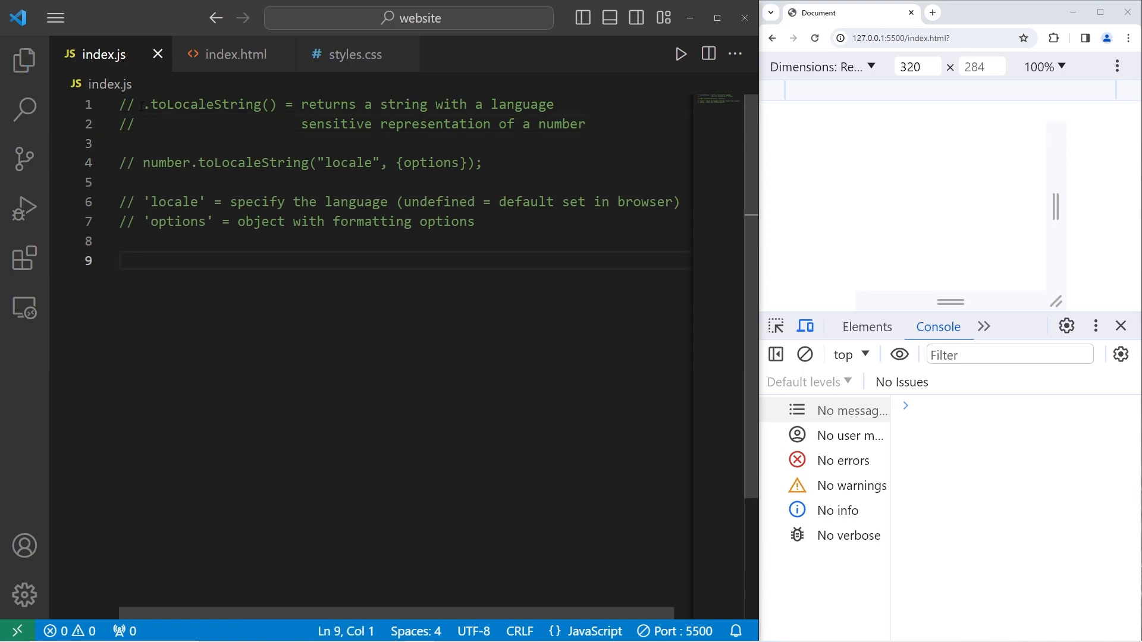
left_click(286, 105)
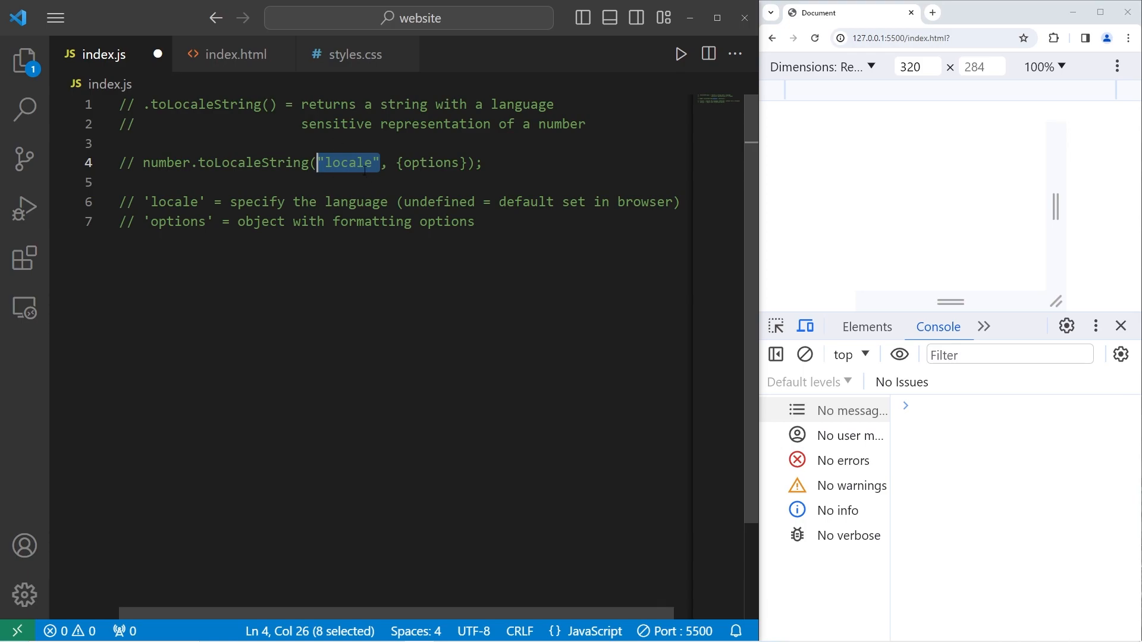
Highlight the locale language note, the {options} argument and the word formatting in the comments
double_click(175, 202)
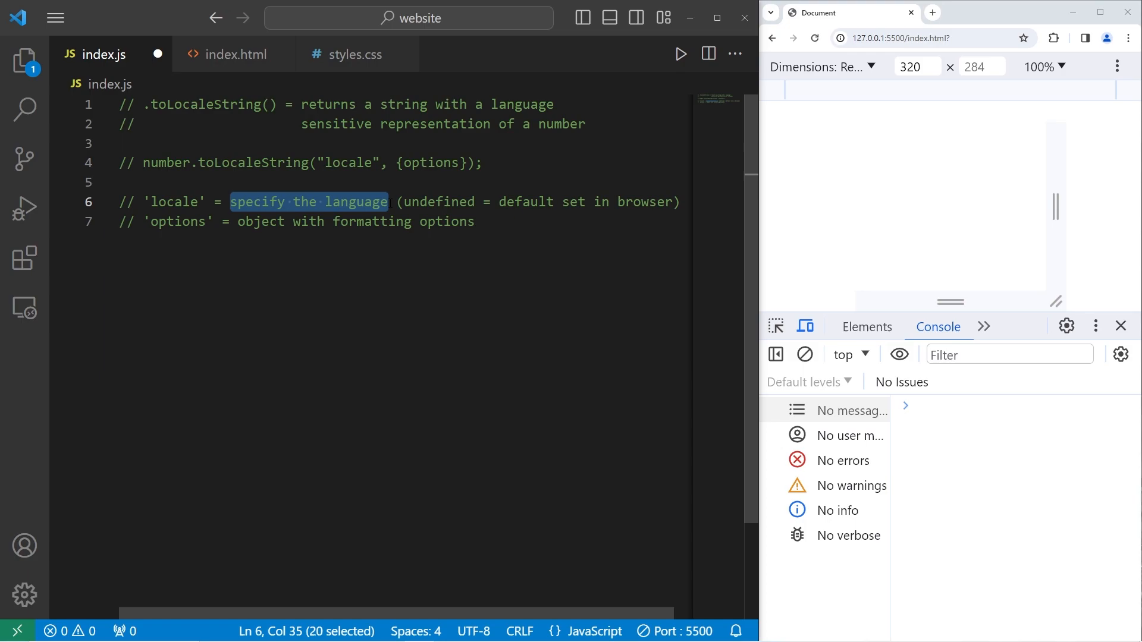
double_click(439, 202)
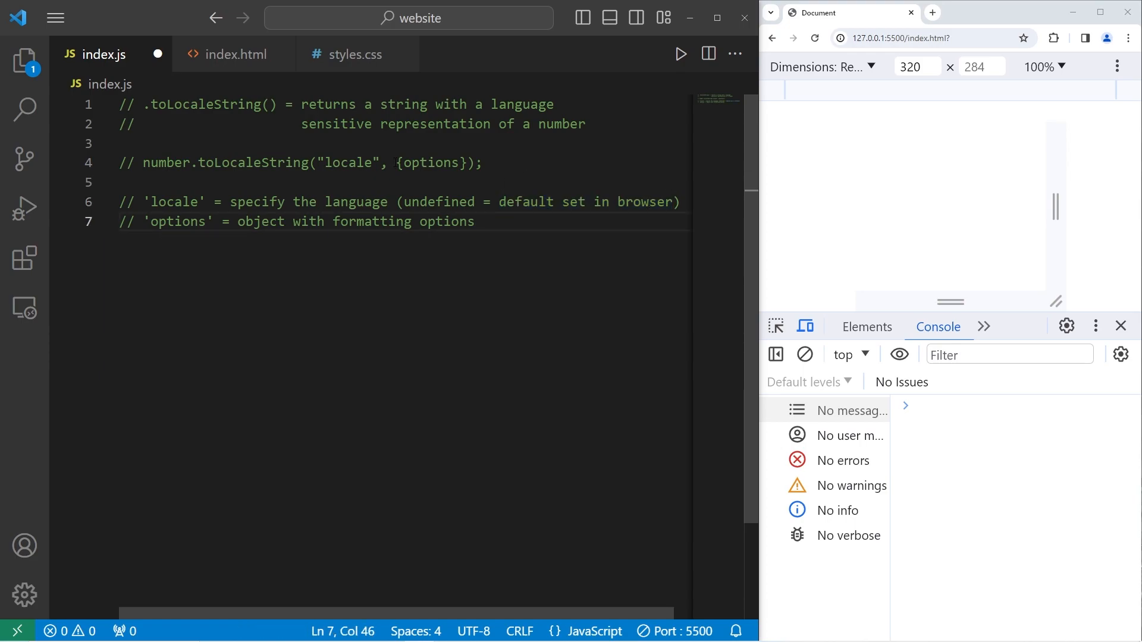
double_click(429, 163)
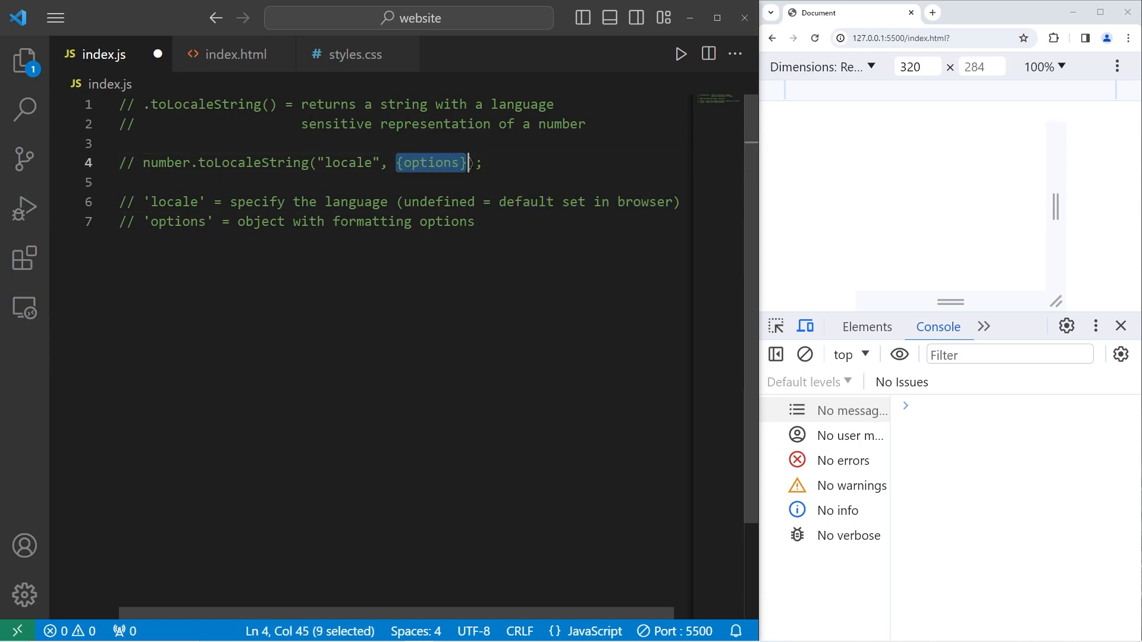
double_click(373, 221)
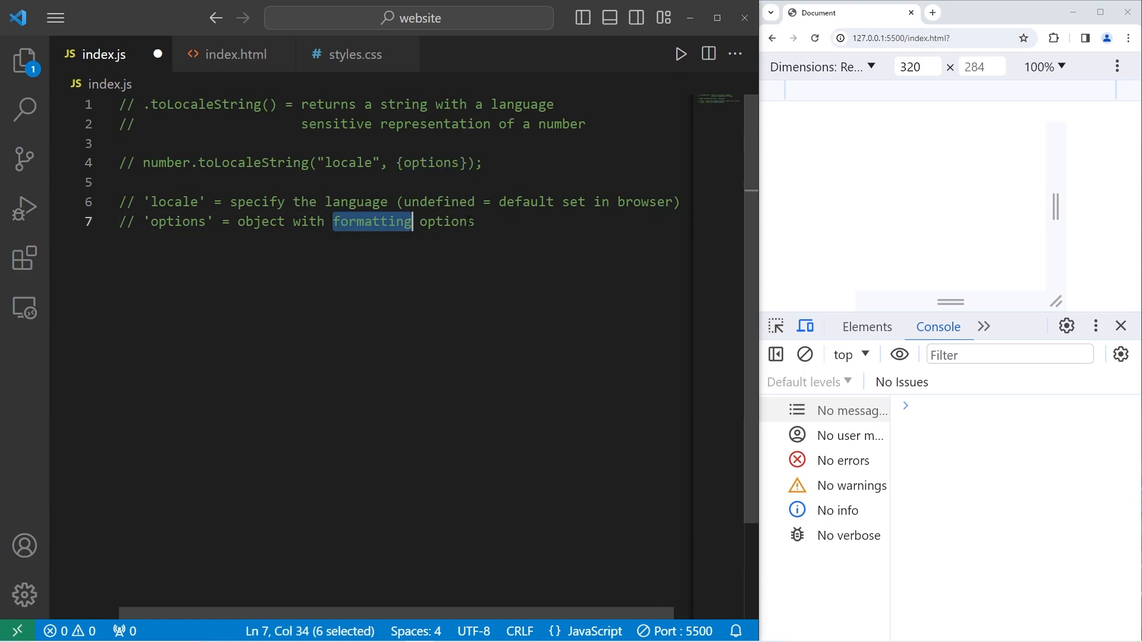
left_click(475, 221)
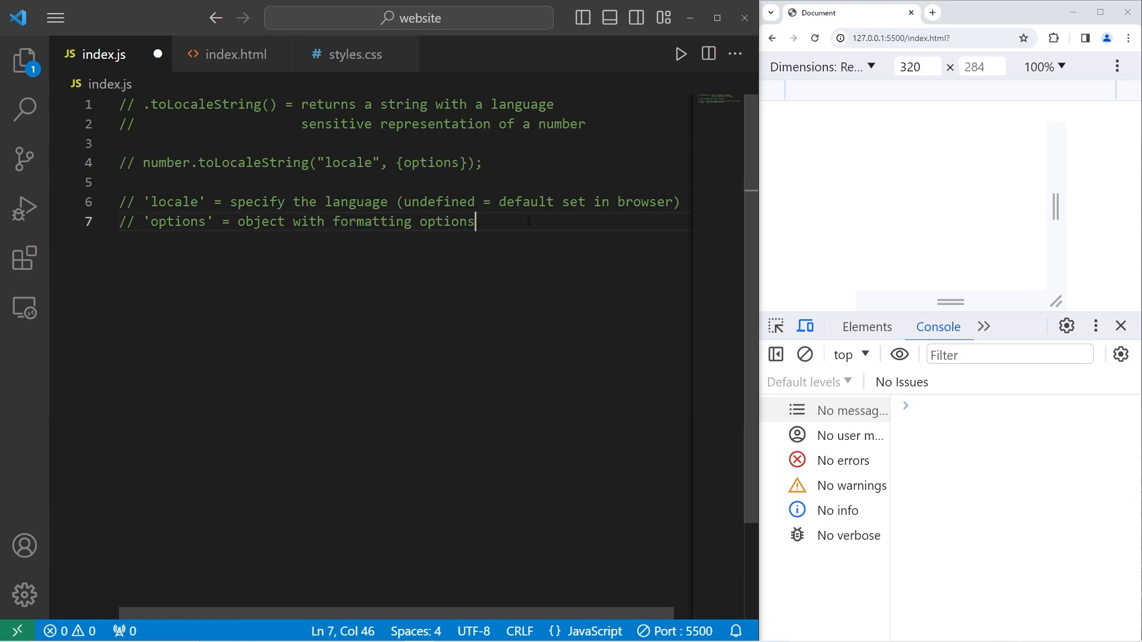
Declare let number = 123456.789 in index.js
type("1")
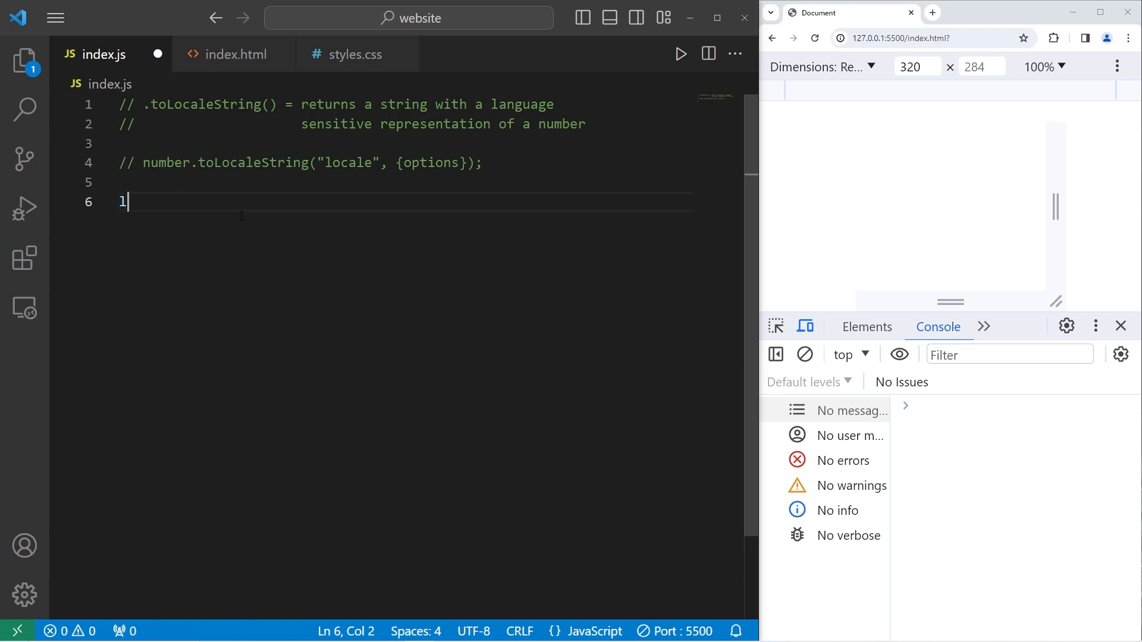
type("et number")
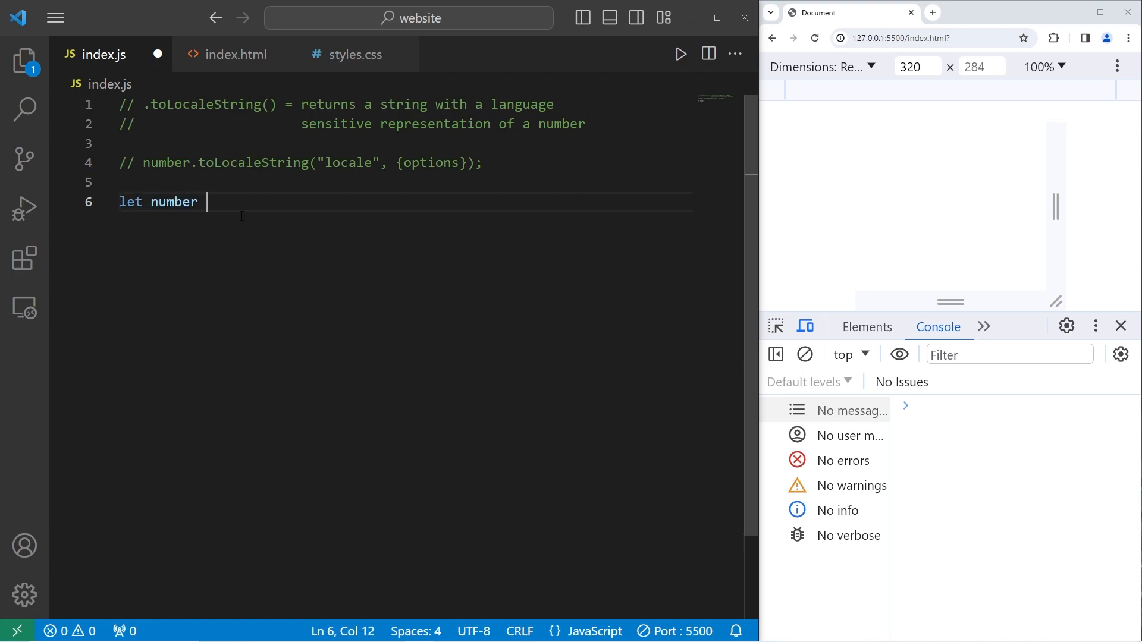
type("= 12")
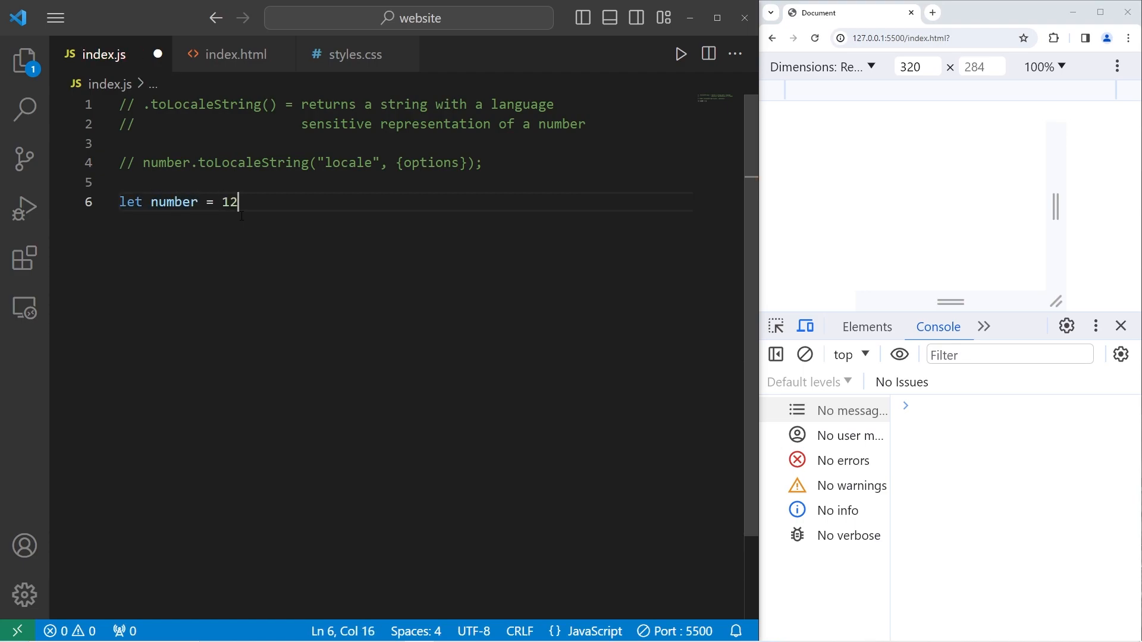
type("3456")
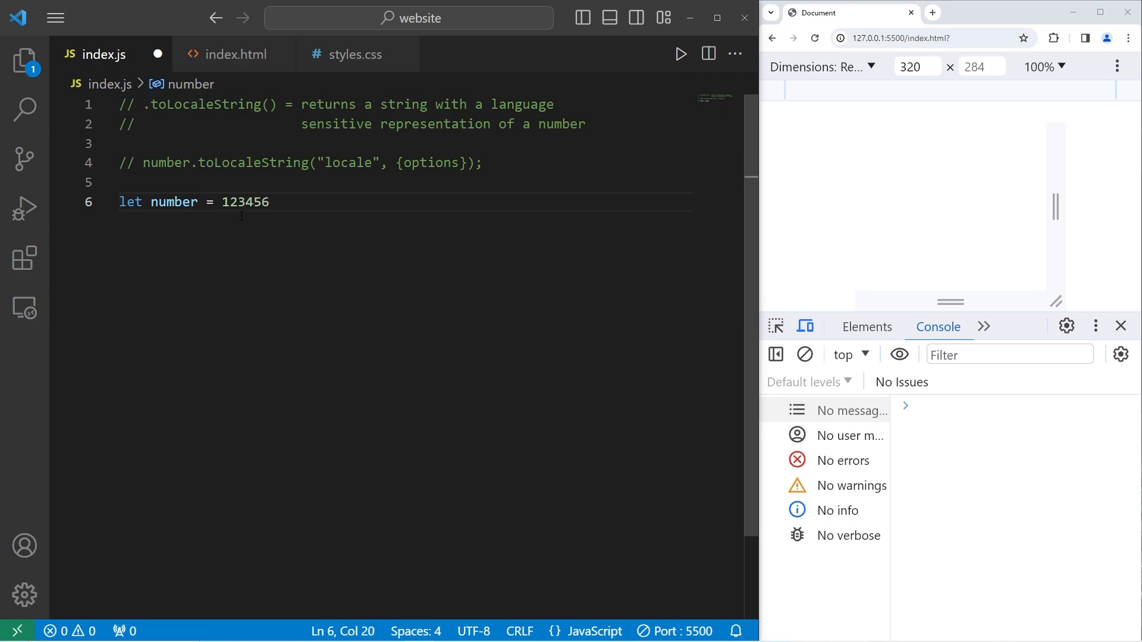
type(".789")
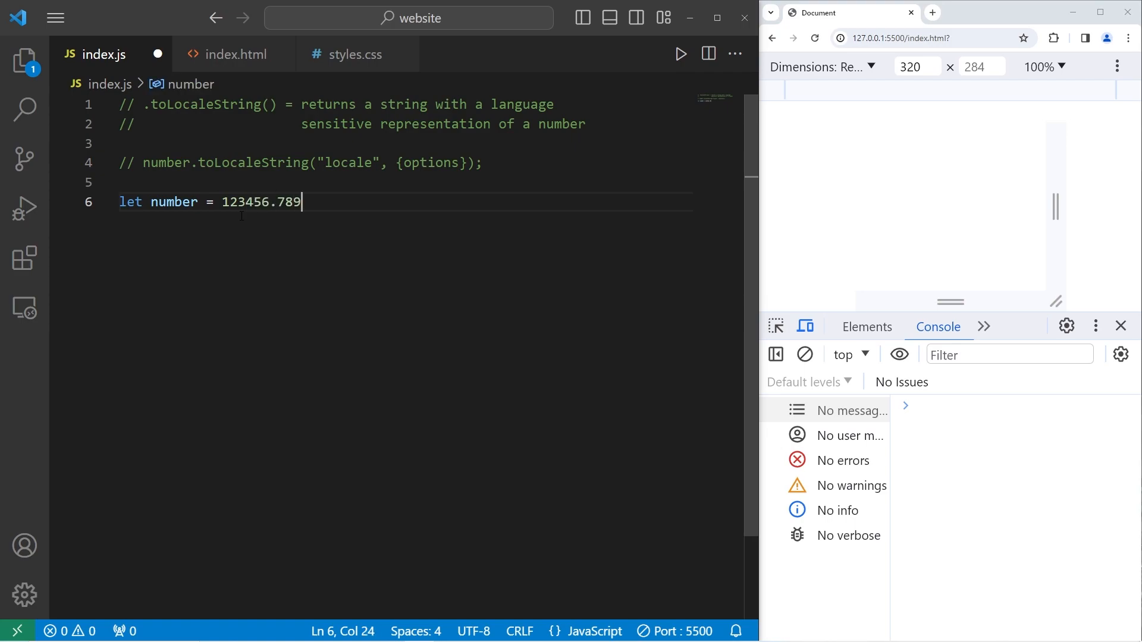
Write number = number.toLocaleString(); reassigning the formatted value
double_click(174, 202)
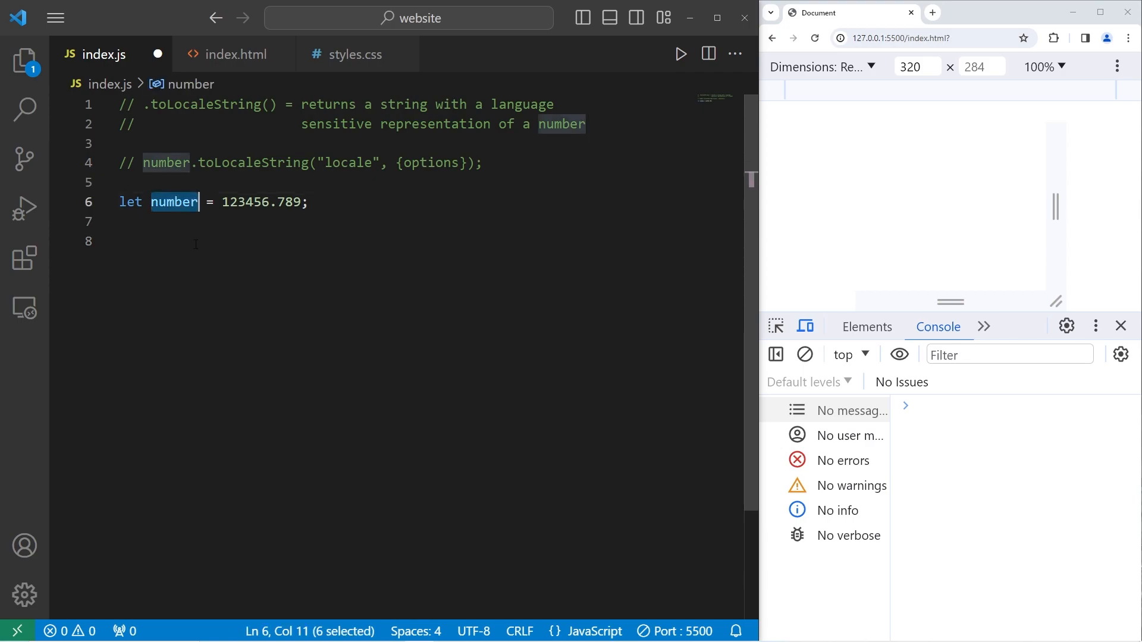
type("number =")
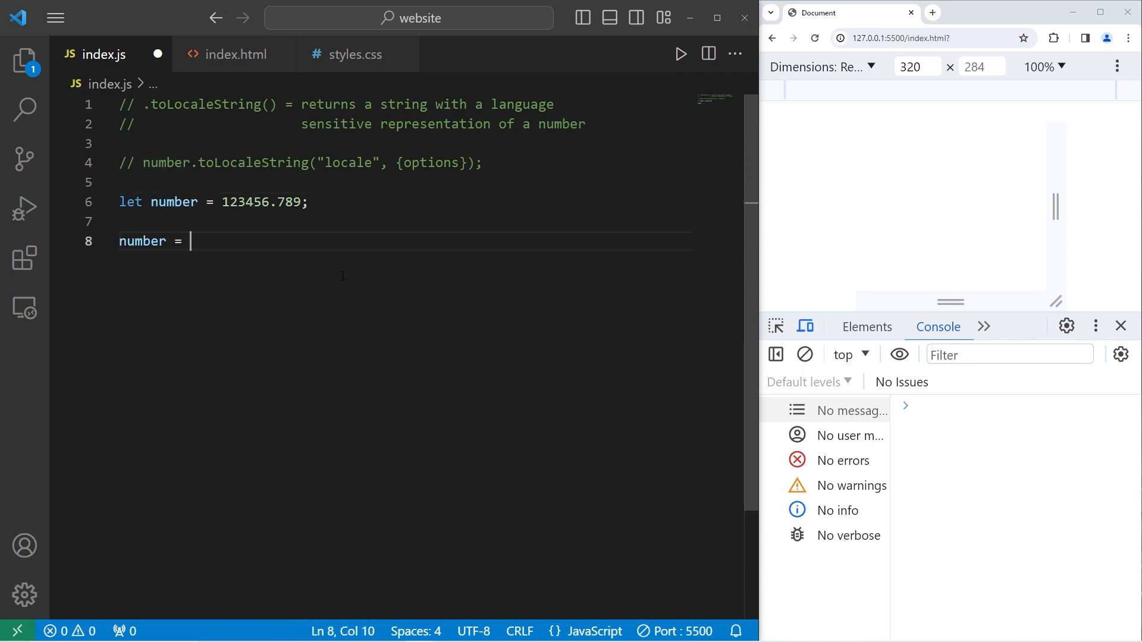
type("number")
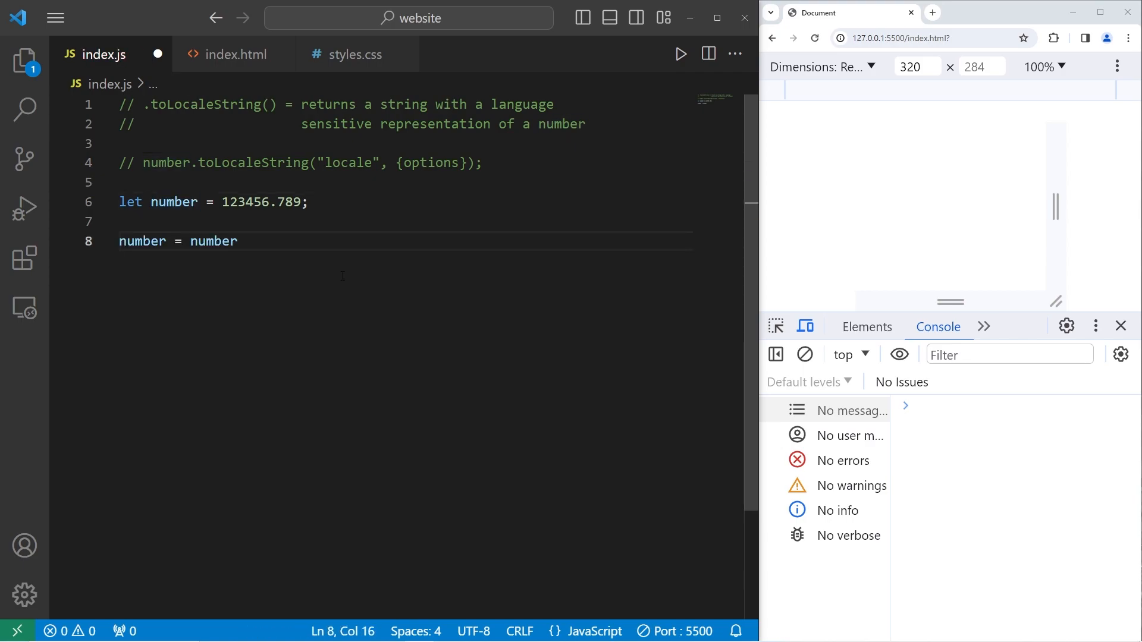
type(".")
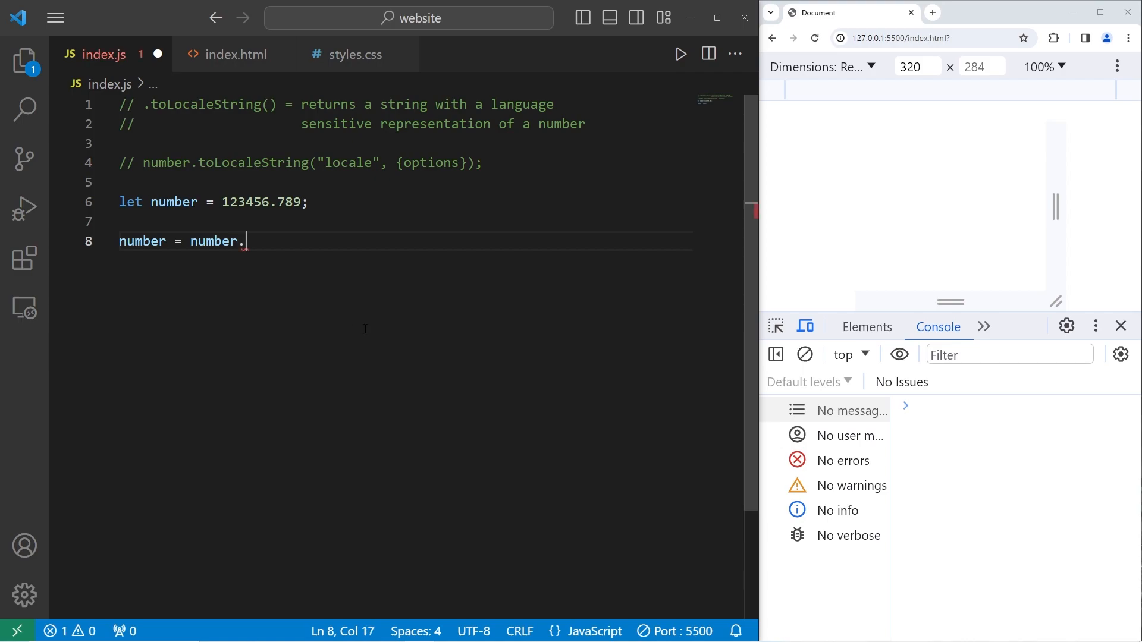
type("toLoca")
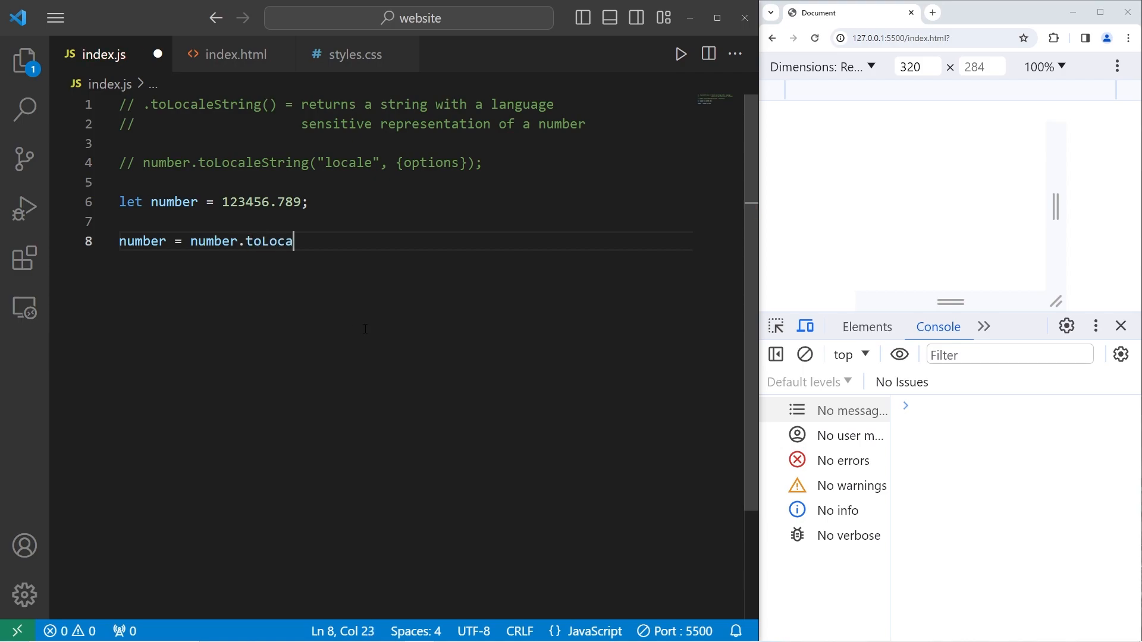
type("leString()")
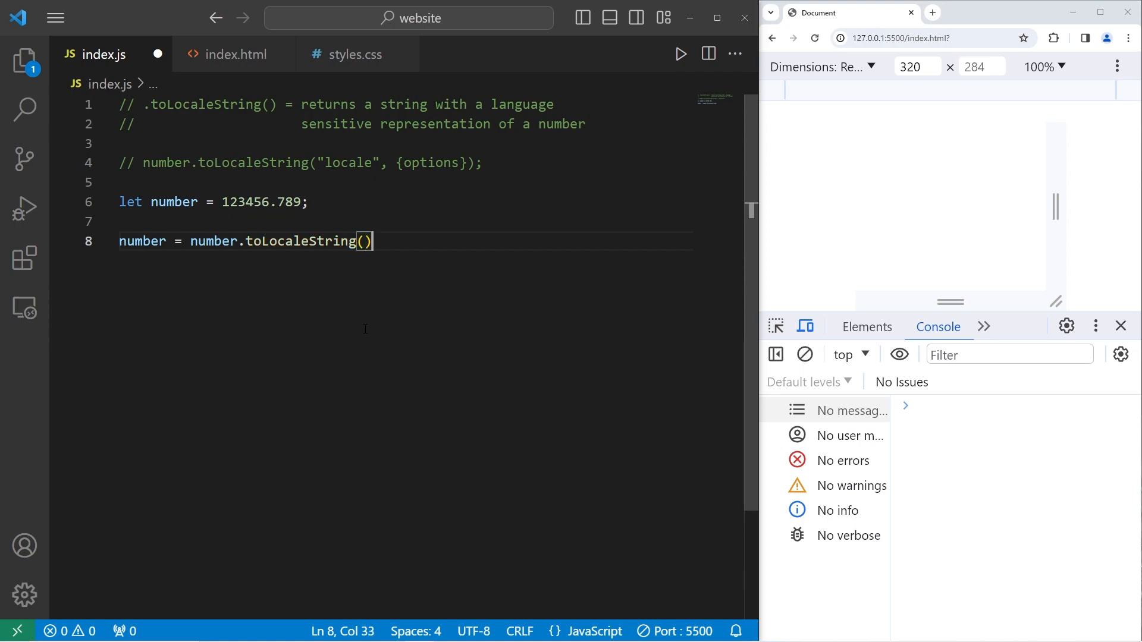
type(";")
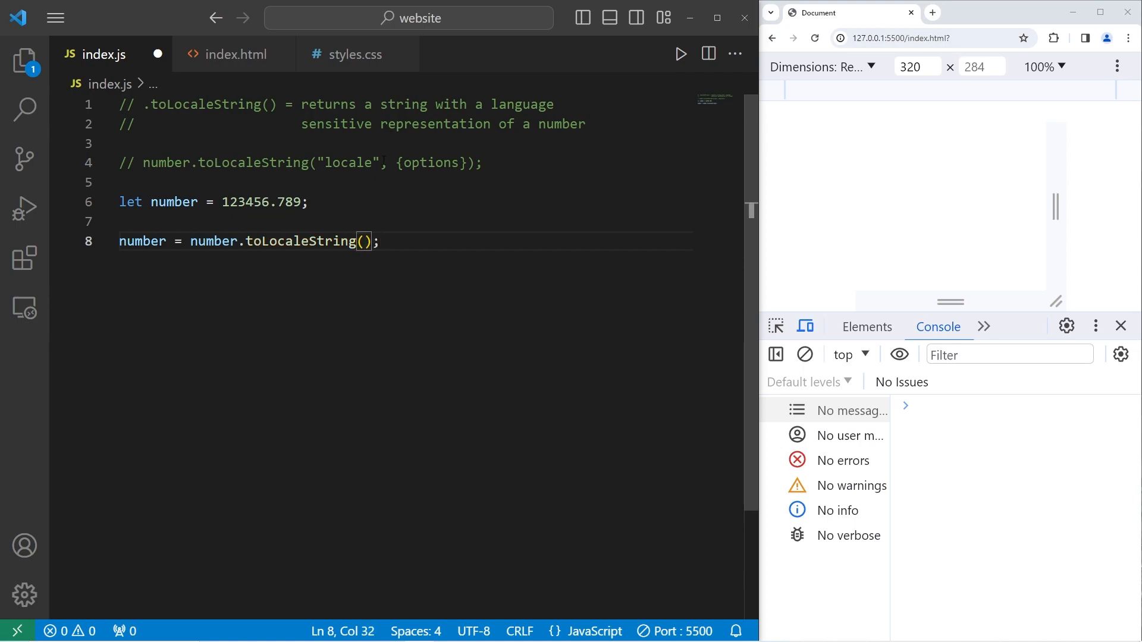
double_click(349, 163)
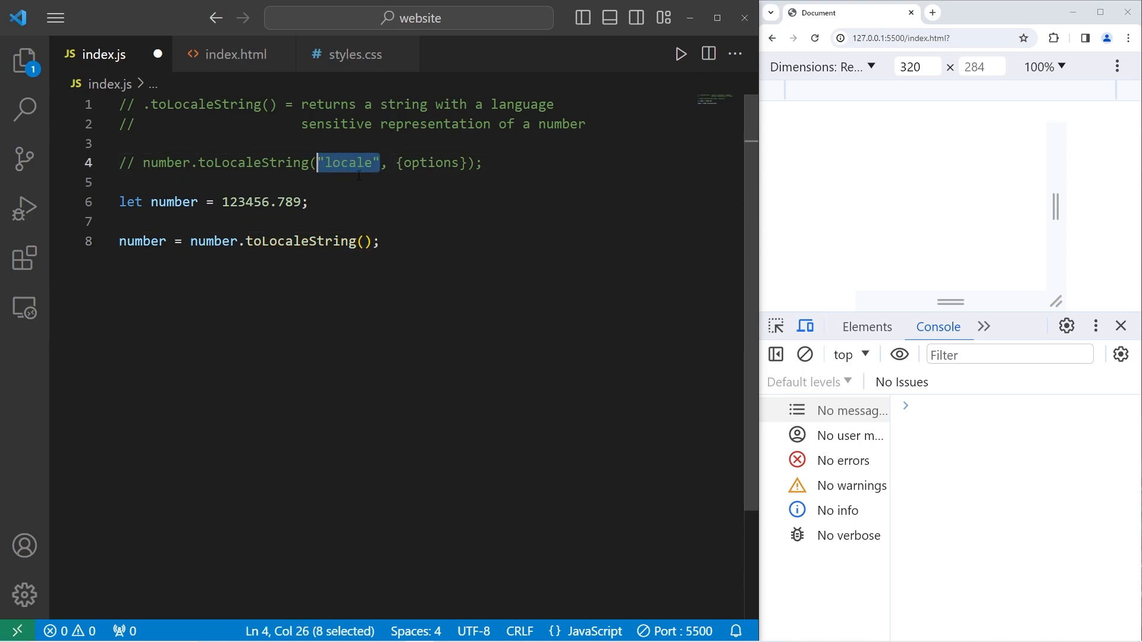
Pass "en-US" as the locale and add console.log(number); to print 123,456.789
left_click(368, 241)
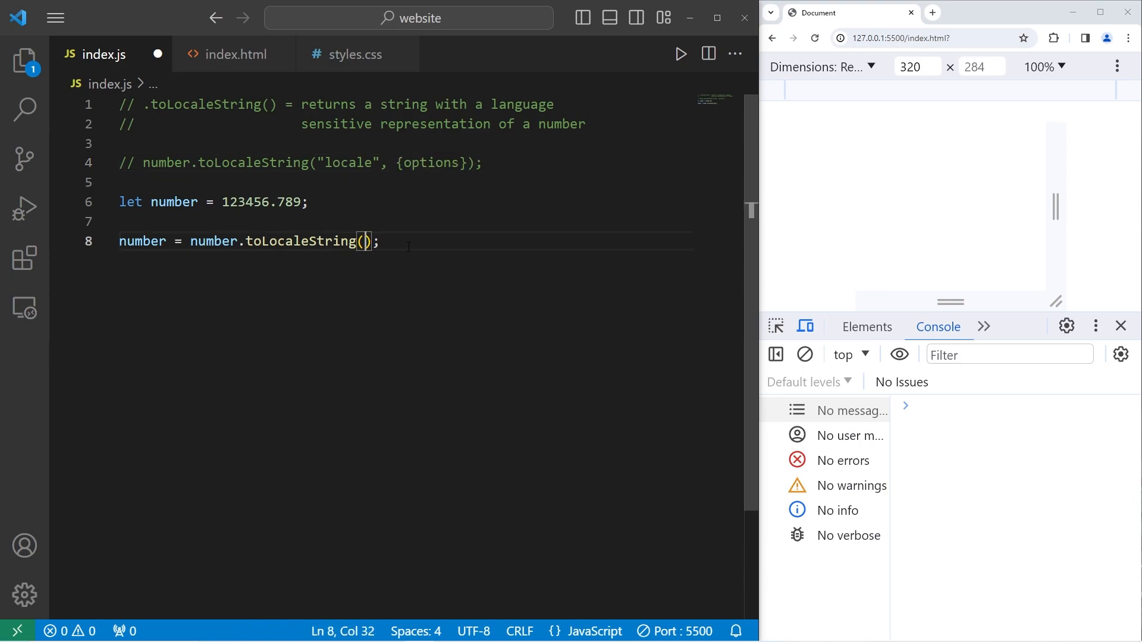
mouse_move(528, 252)
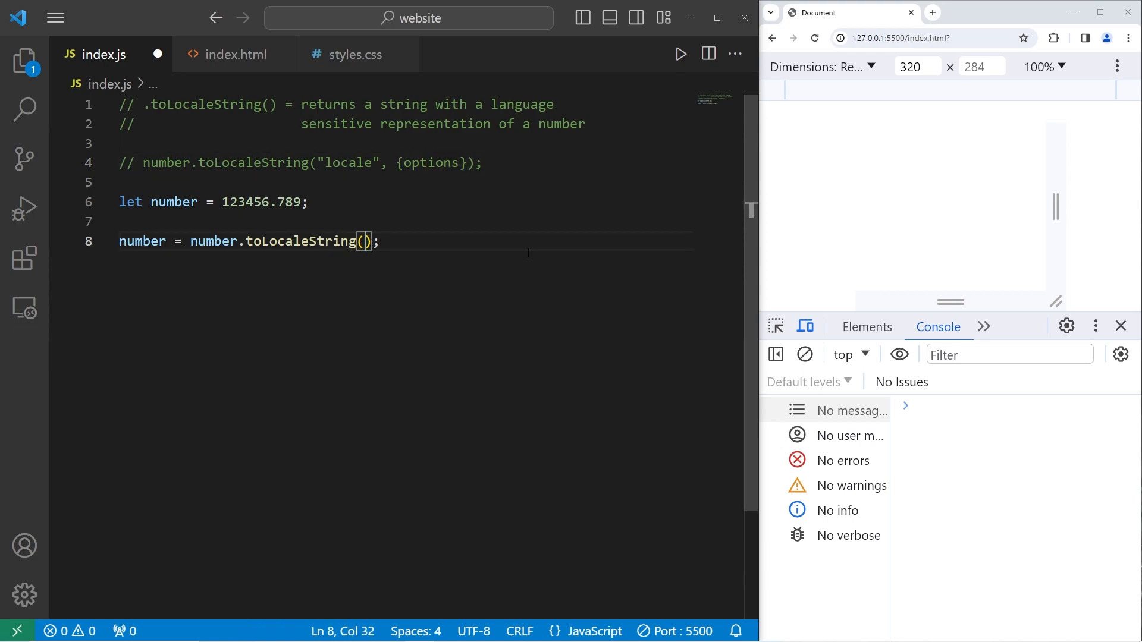
type("\"\"")
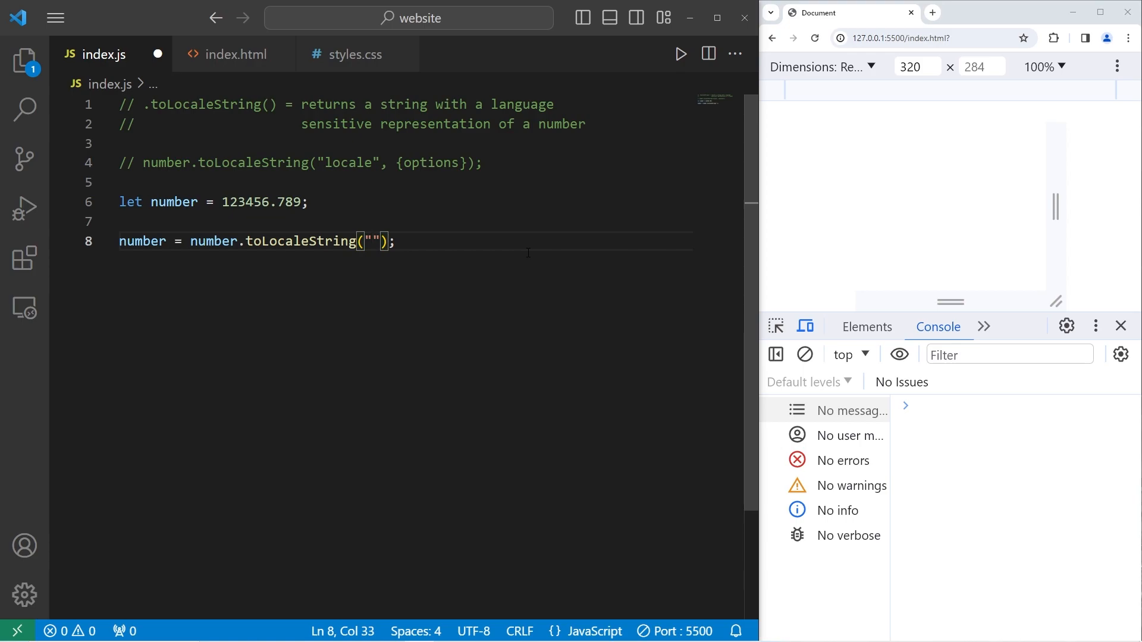
type("en")
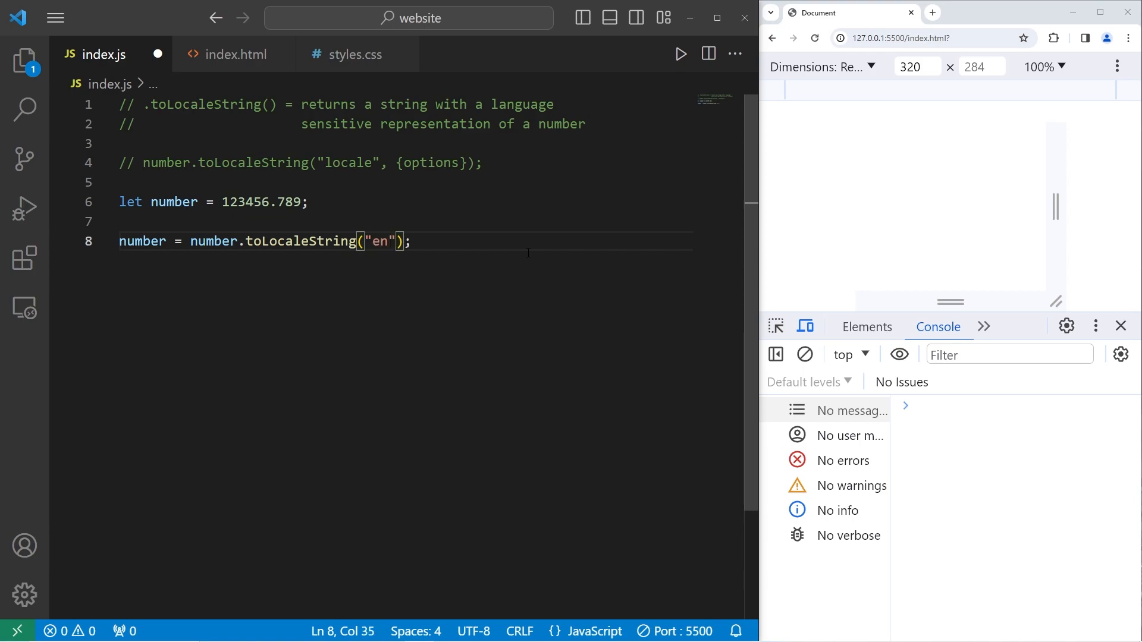
type("-US")
type("cons")
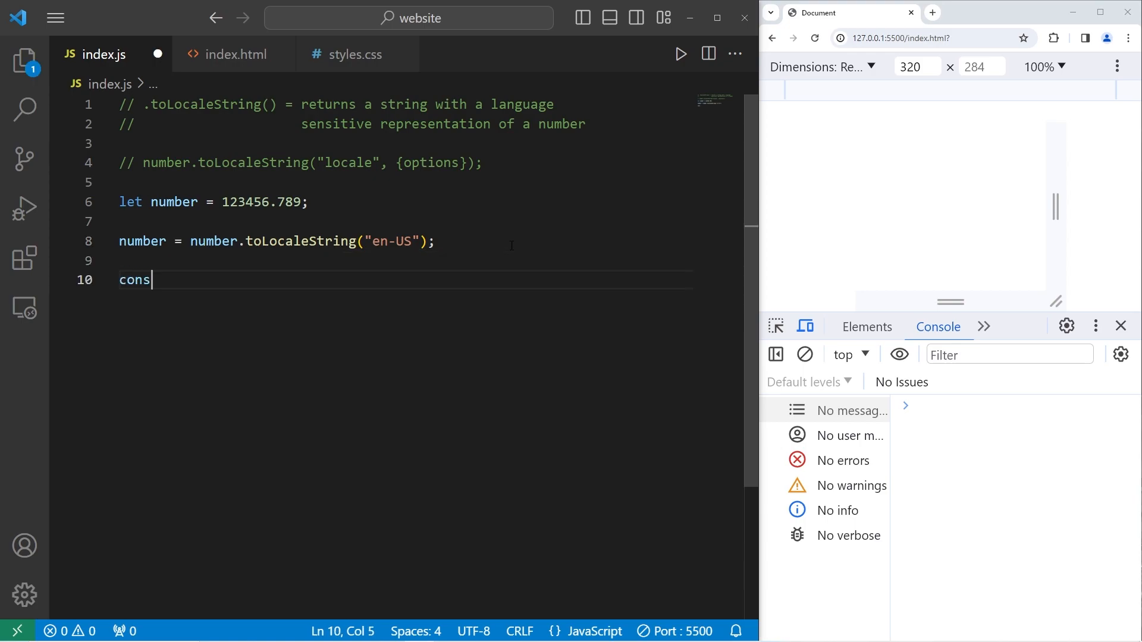
type("ole.log();")
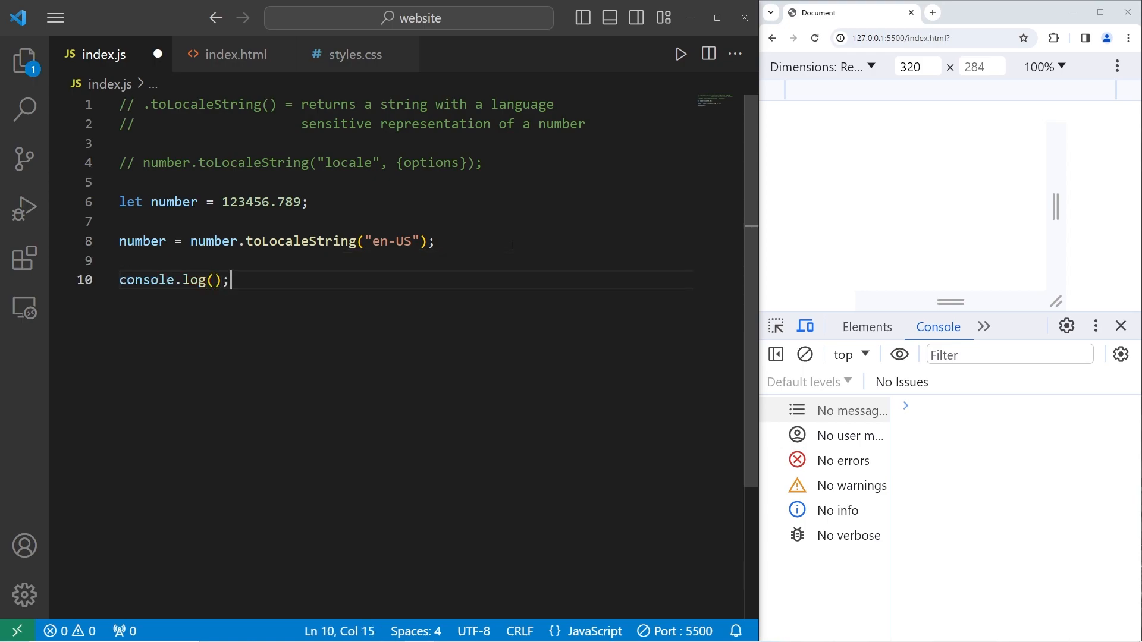
type("number")
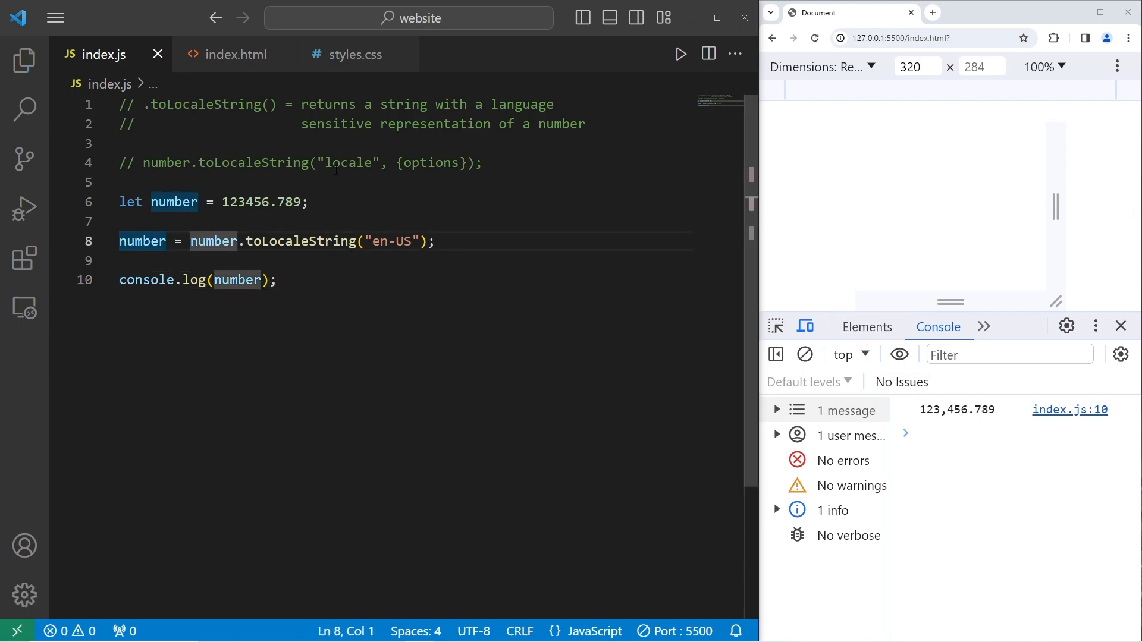
Keep the en-US line commented out and try the "hi-IN" locale on a copy
left_click(120, 242)
type("//")
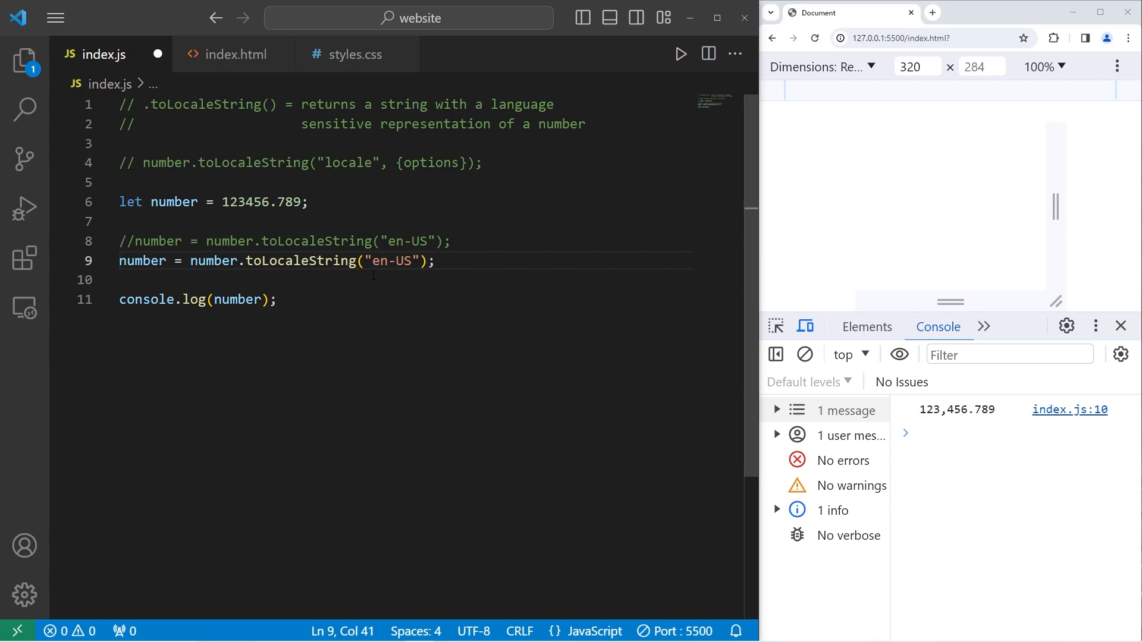
double_click(389, 261)
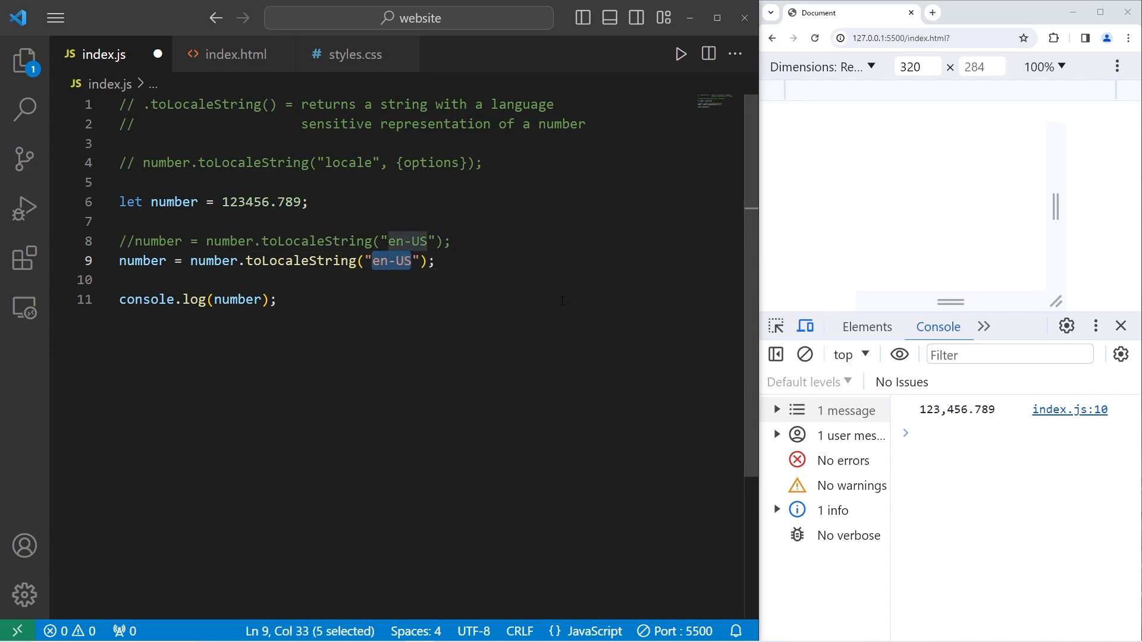
type("h")
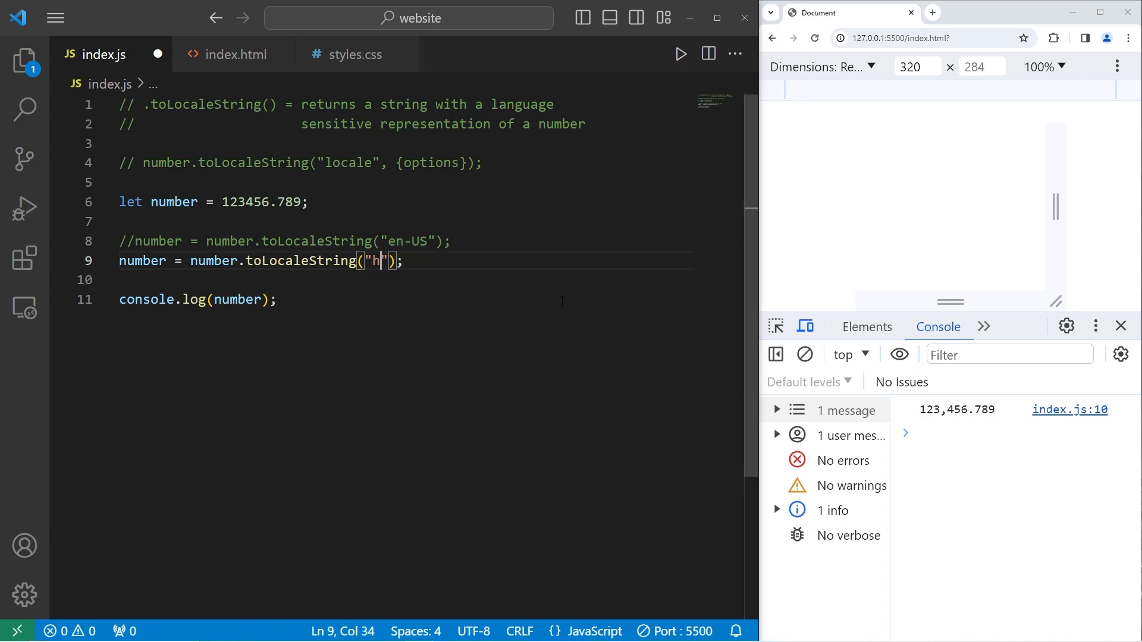
type("i-")
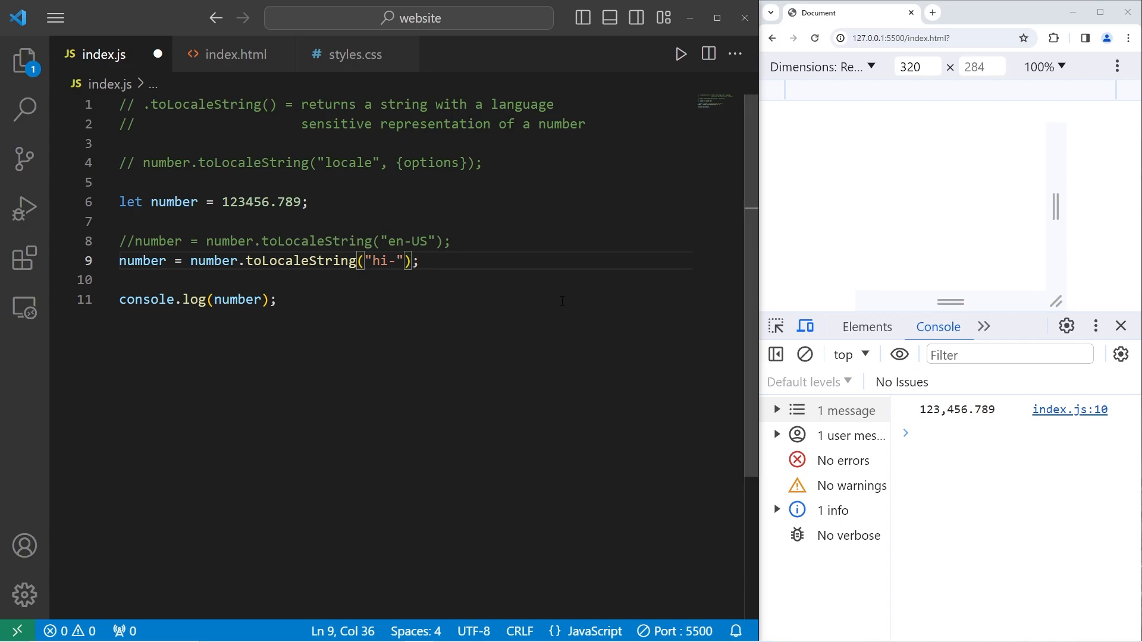
type("IN")
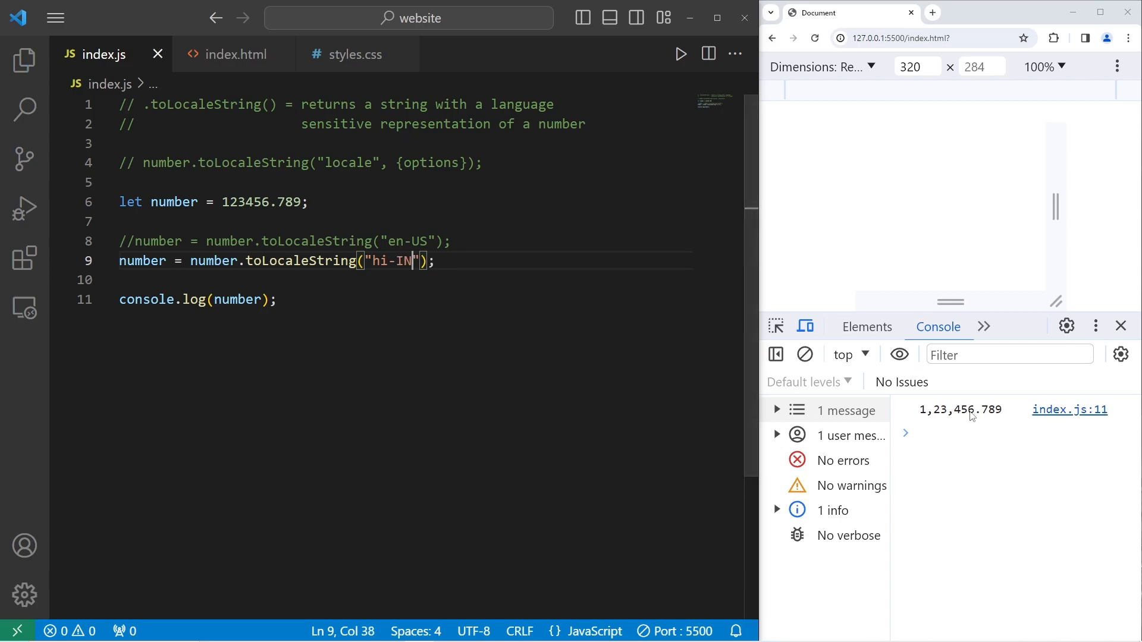
mouse_move(953, 422)
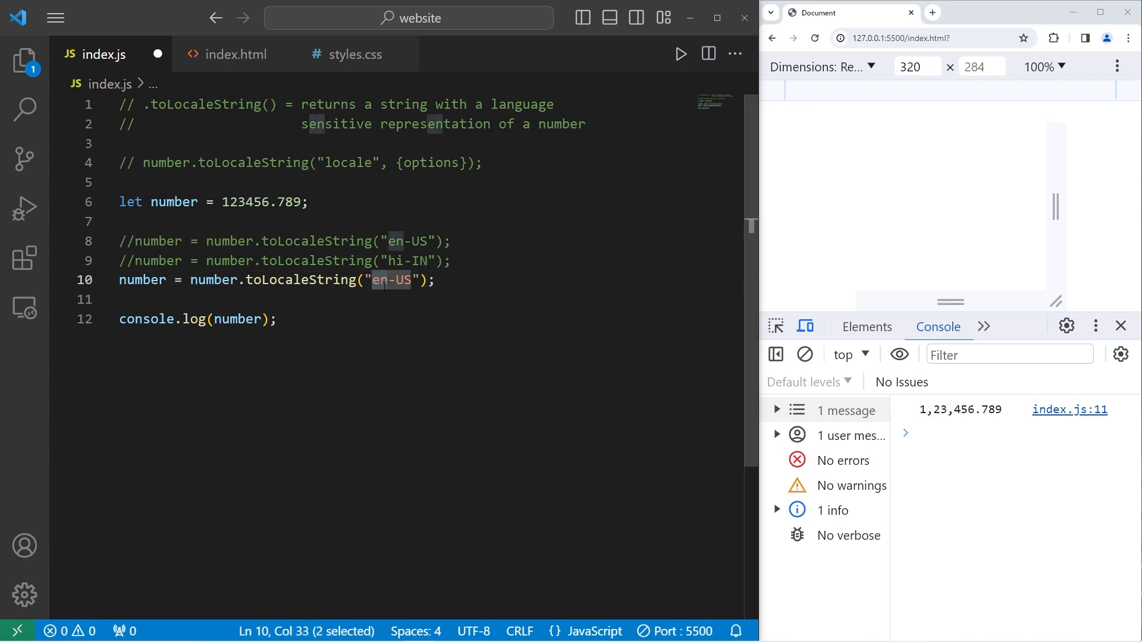
Try "de-DE" then undefined as locales, commenting out each earlier version
type("de-D")
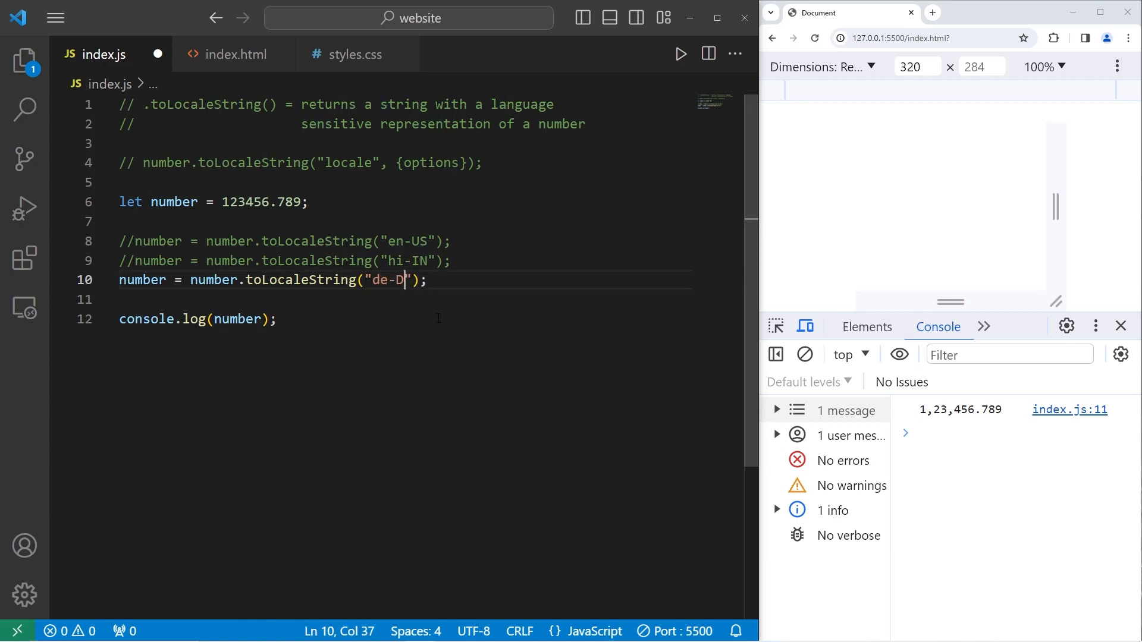
type("E")
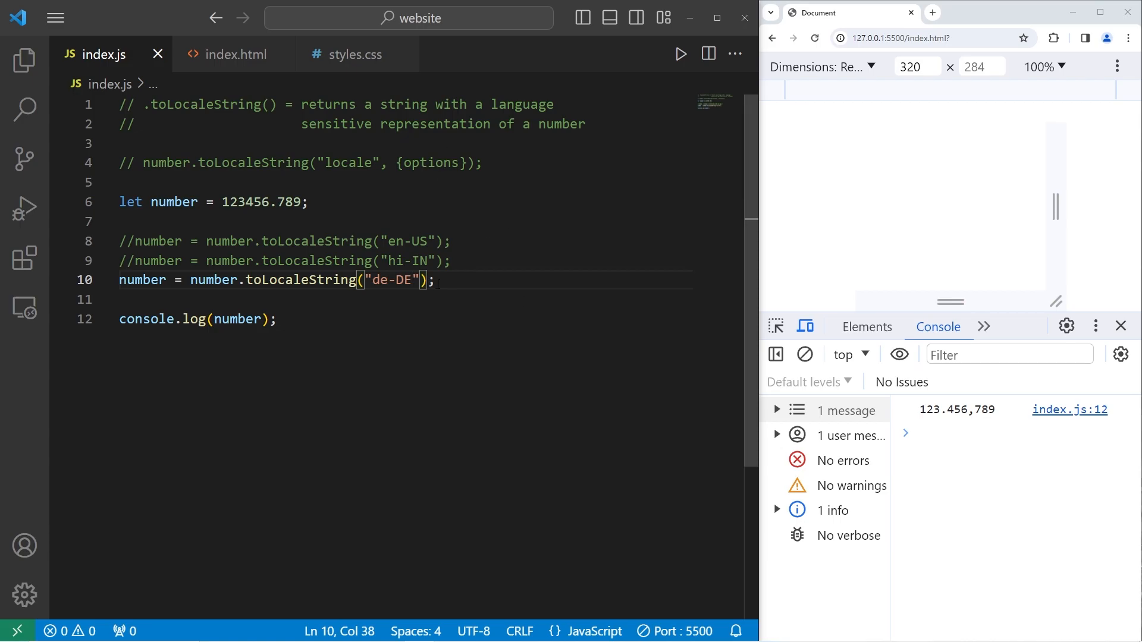
left_click(138, 280)
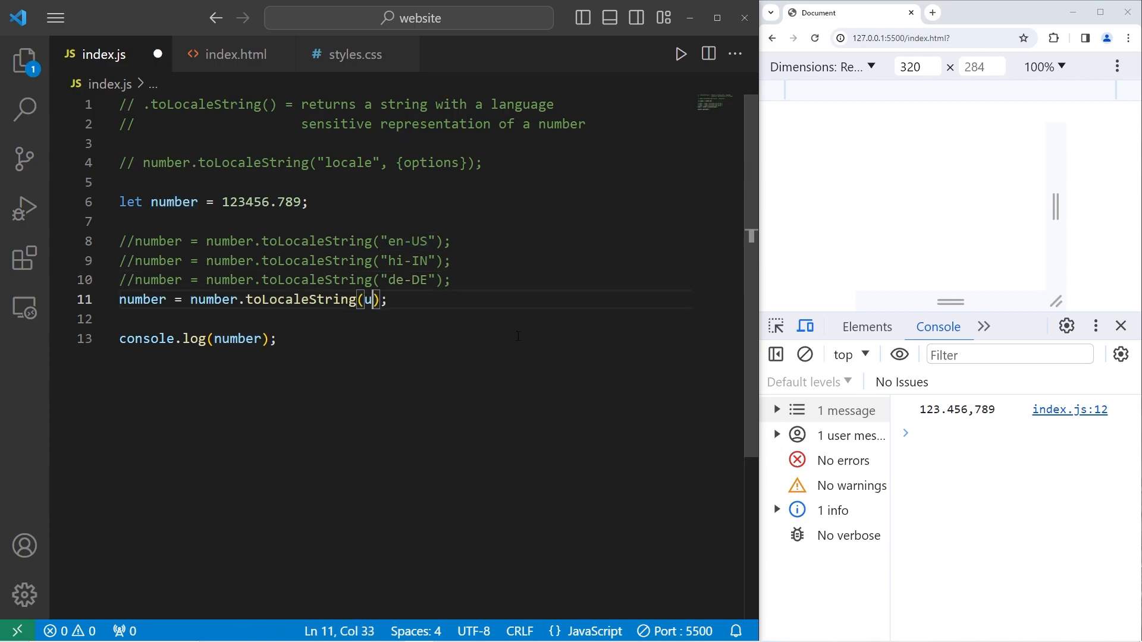
type("ndefined")
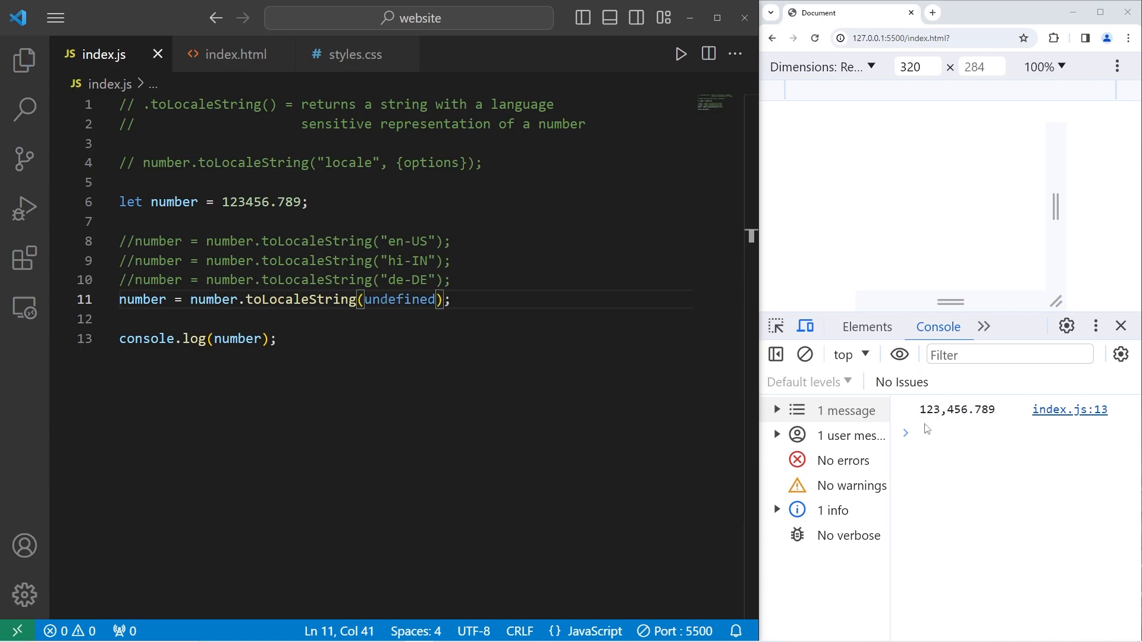
mouse_move(1019, 436)
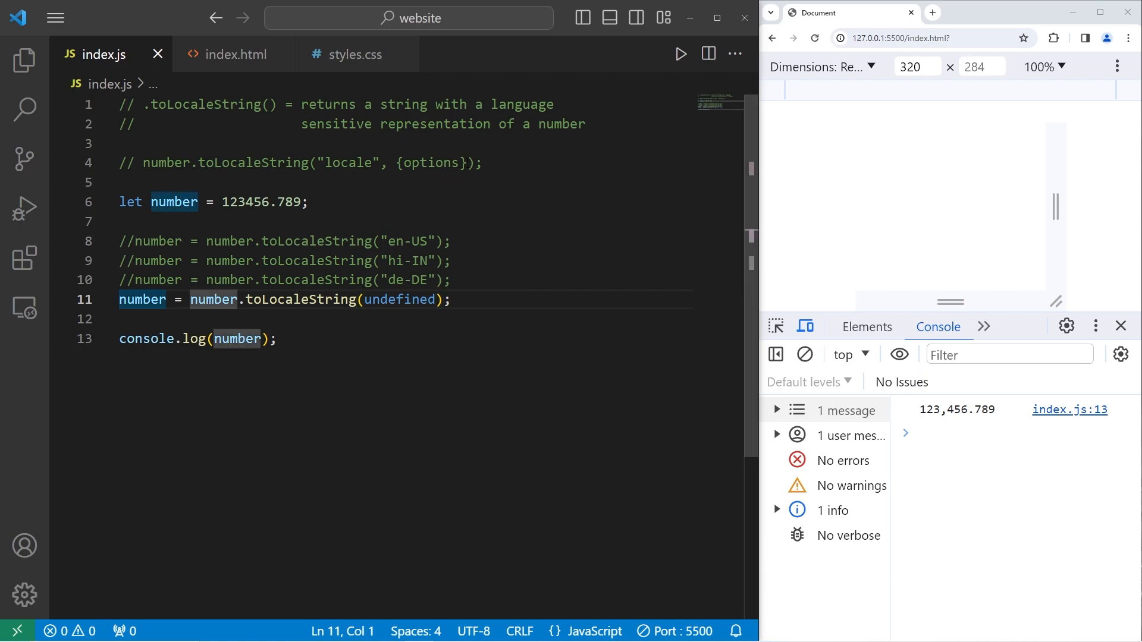
double_click(430, 163)
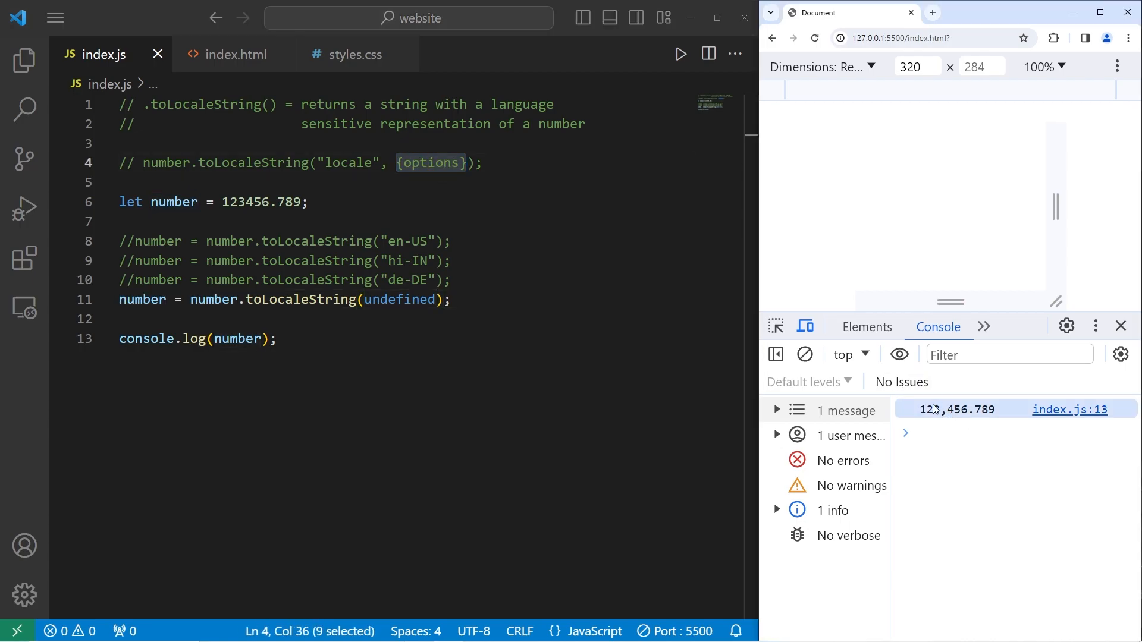
left_click(120, 300)
type("//")
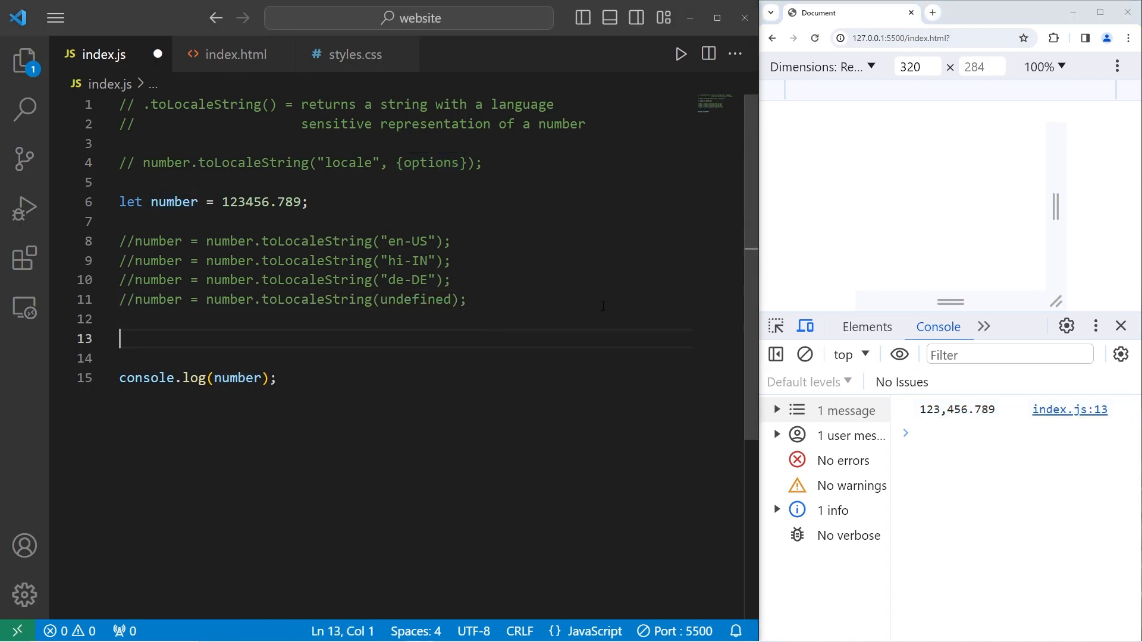
Write number = number.toLocaleString("en-US") on the new line
type("number =")
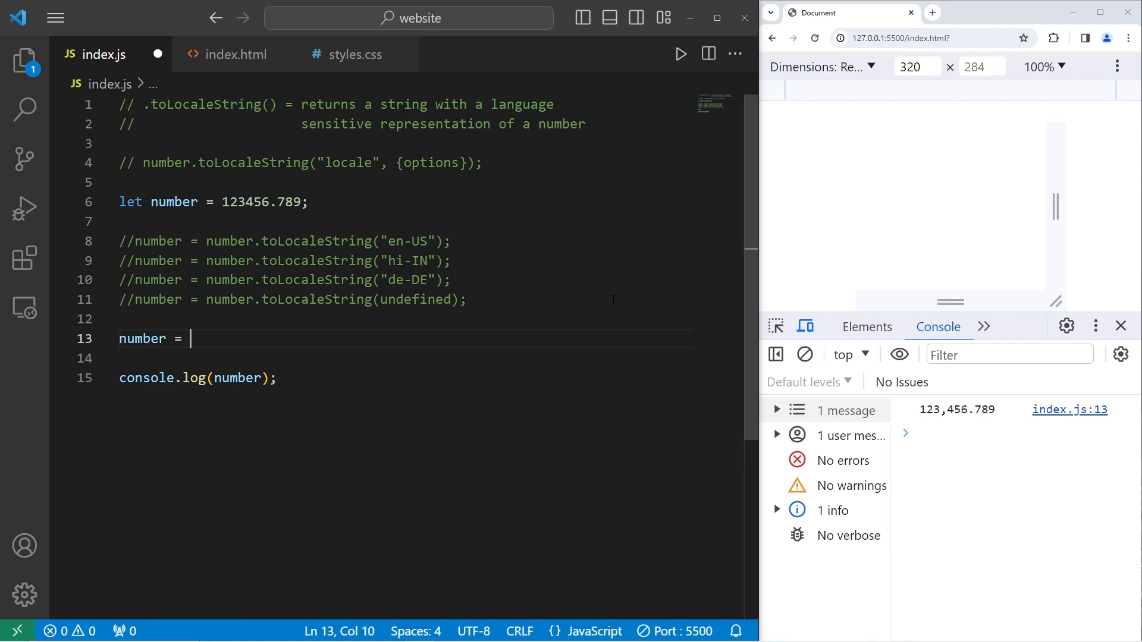
type("number")
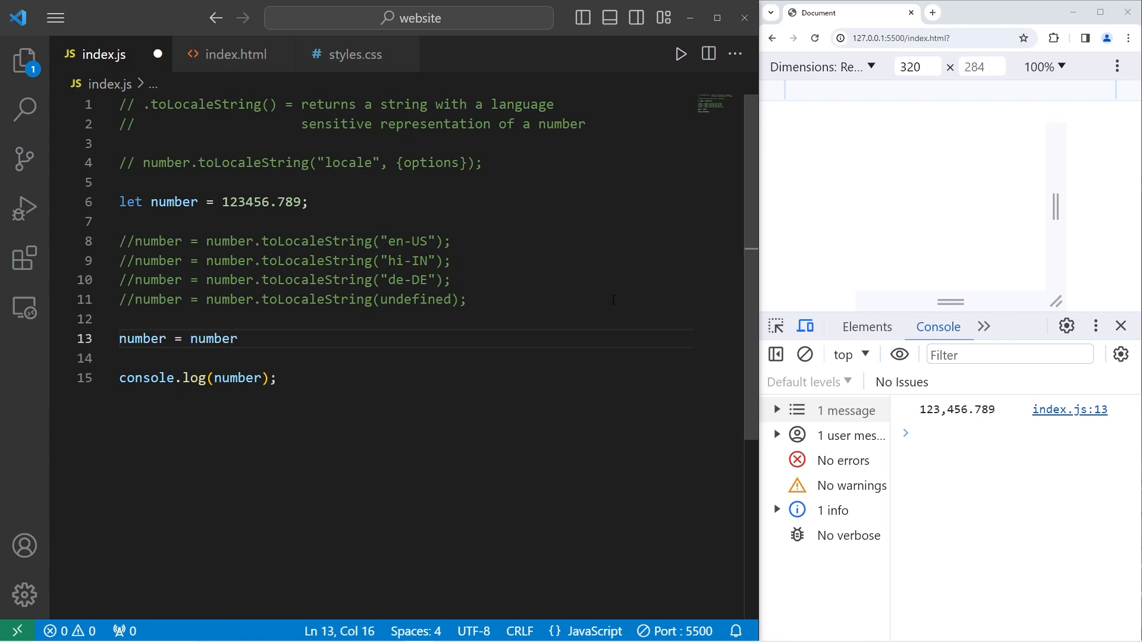
type(".toLoca")
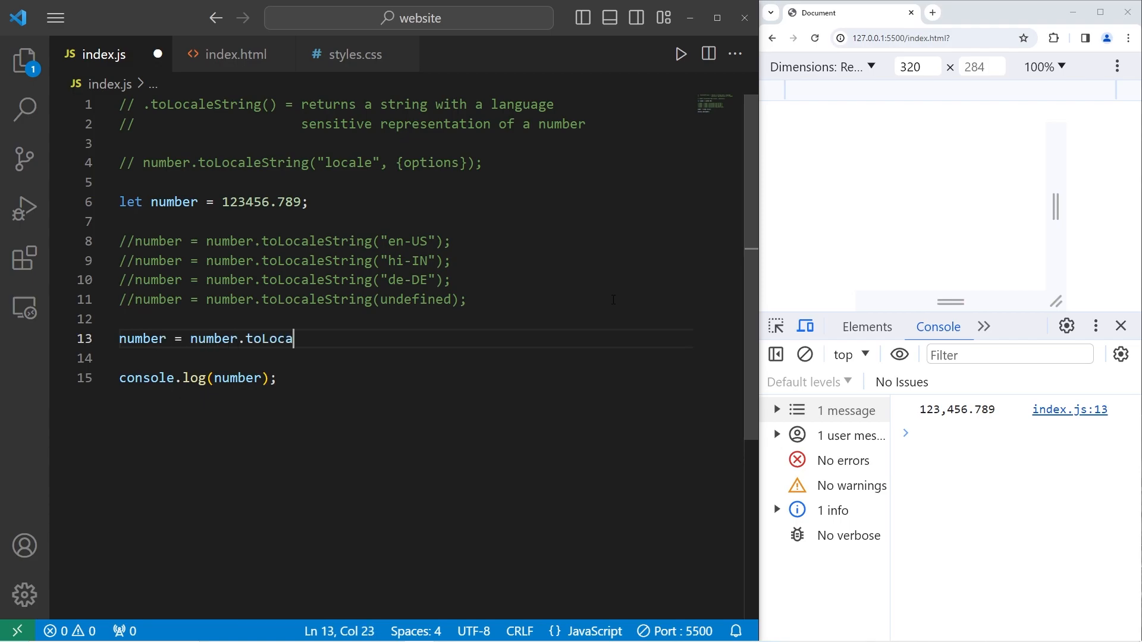
type("leString()")
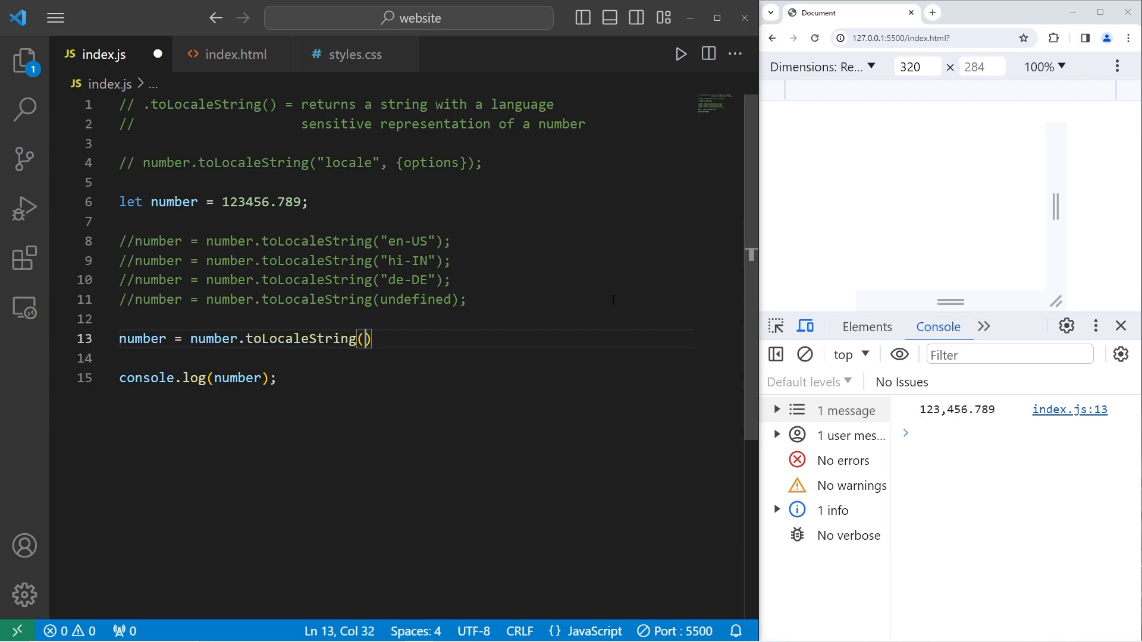
type("\"\"")
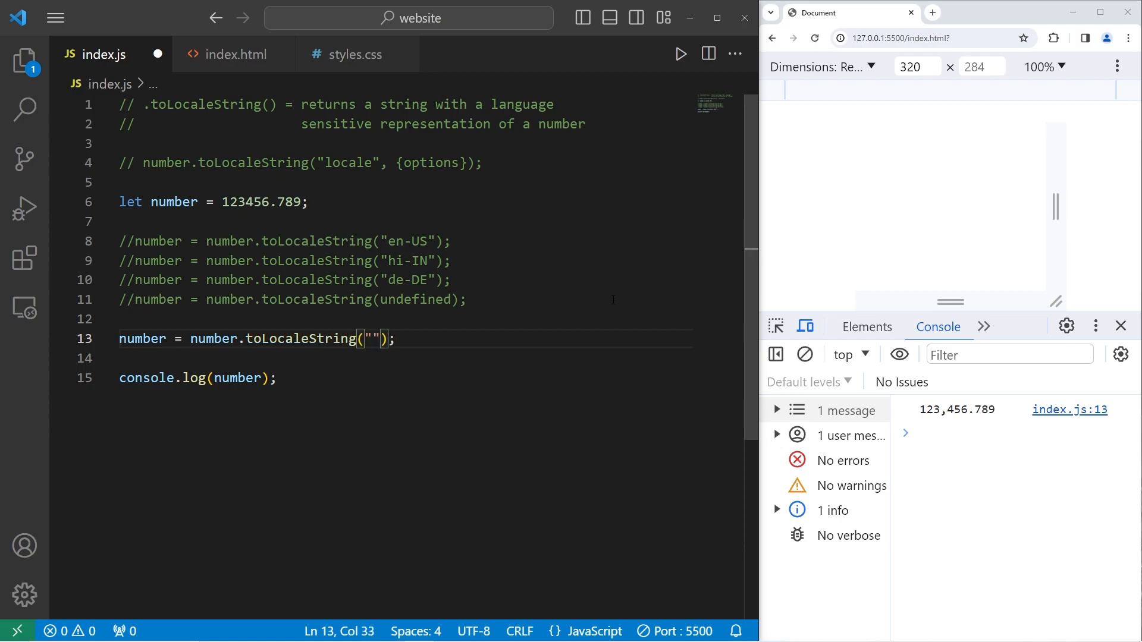
type("en-U")
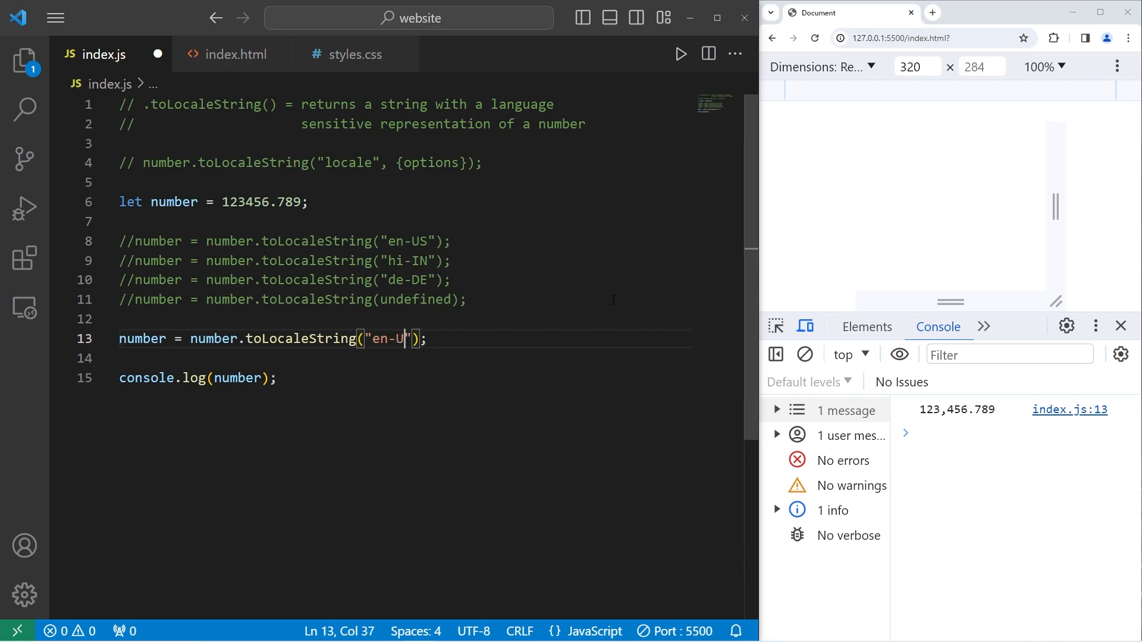
type("S")
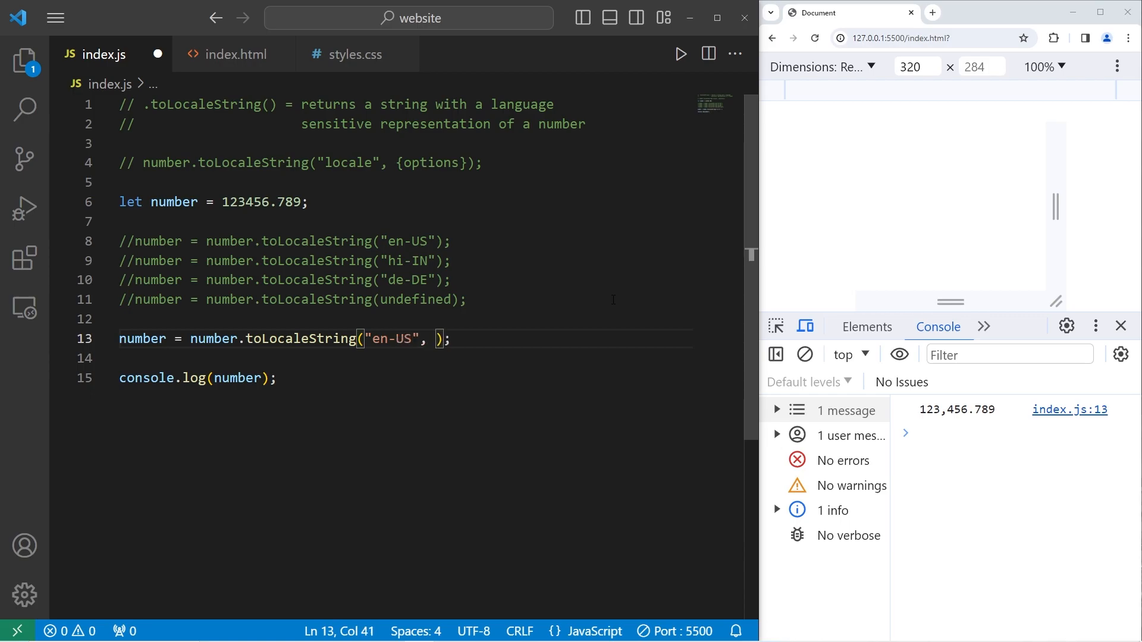
Add options {style: "currency", currency: "USD"} so the console shows $123,456.79
type("{}")
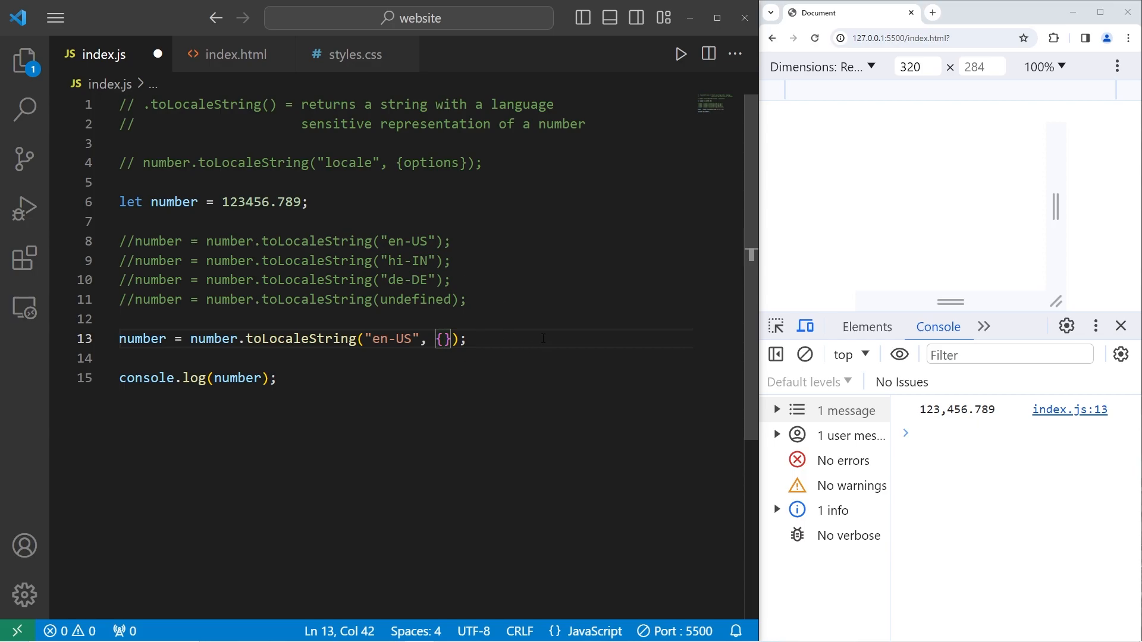
type("style")
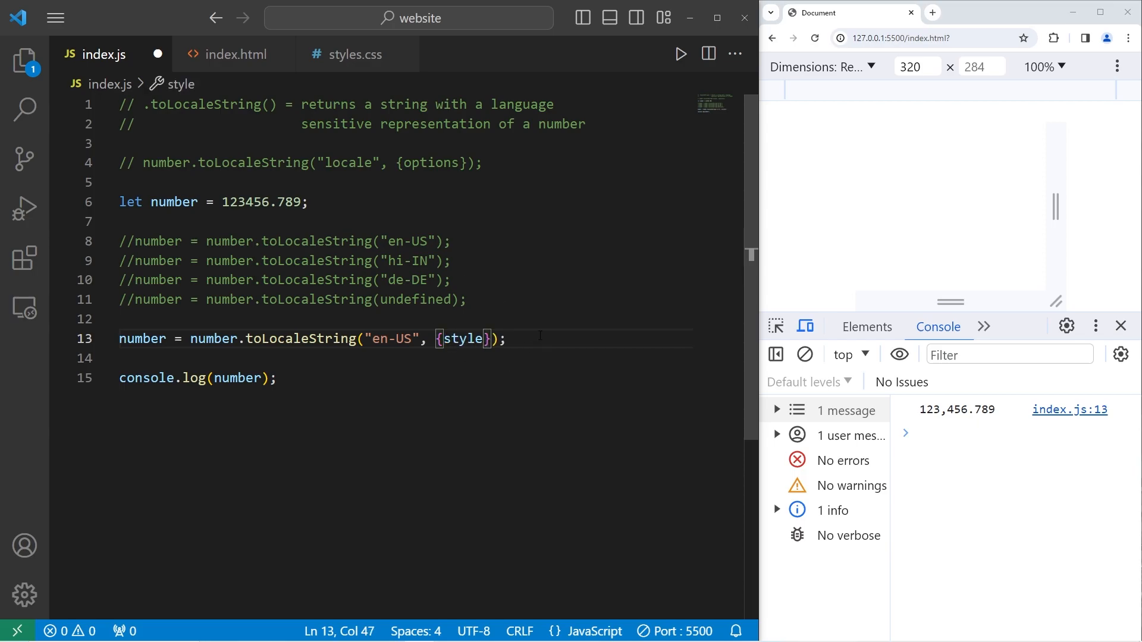
type(": \"c")
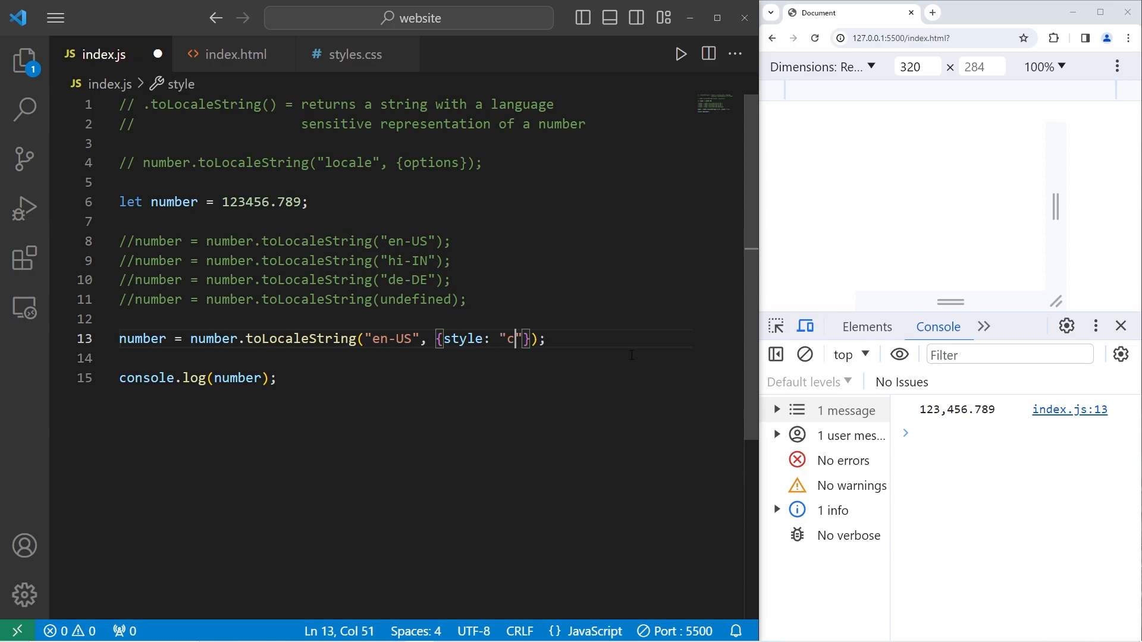
type("urrency")
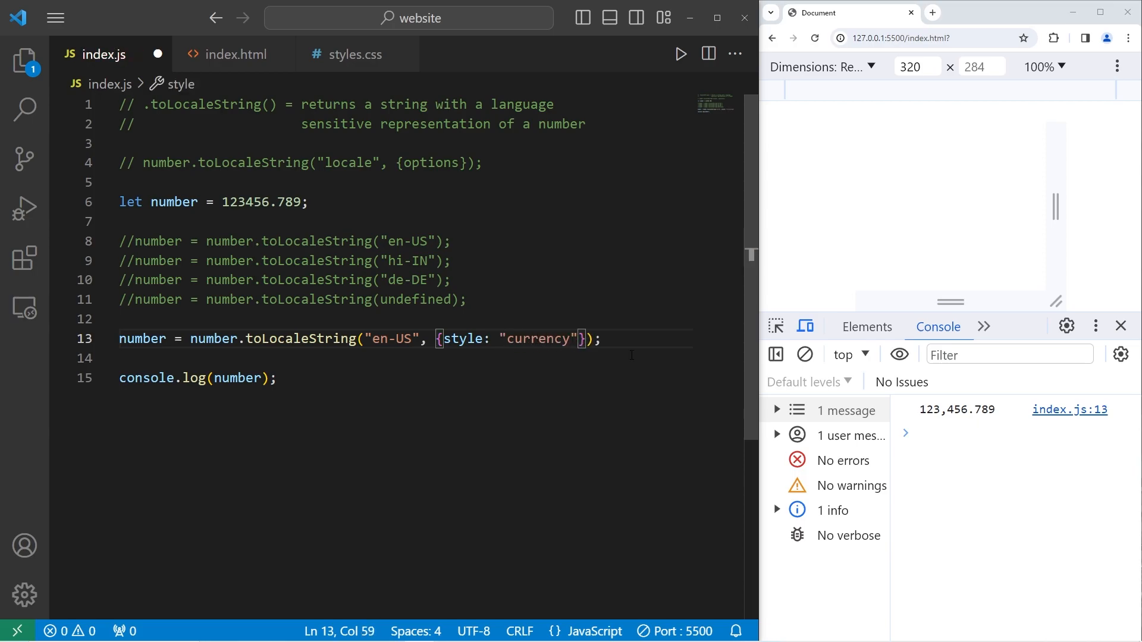
type(",")
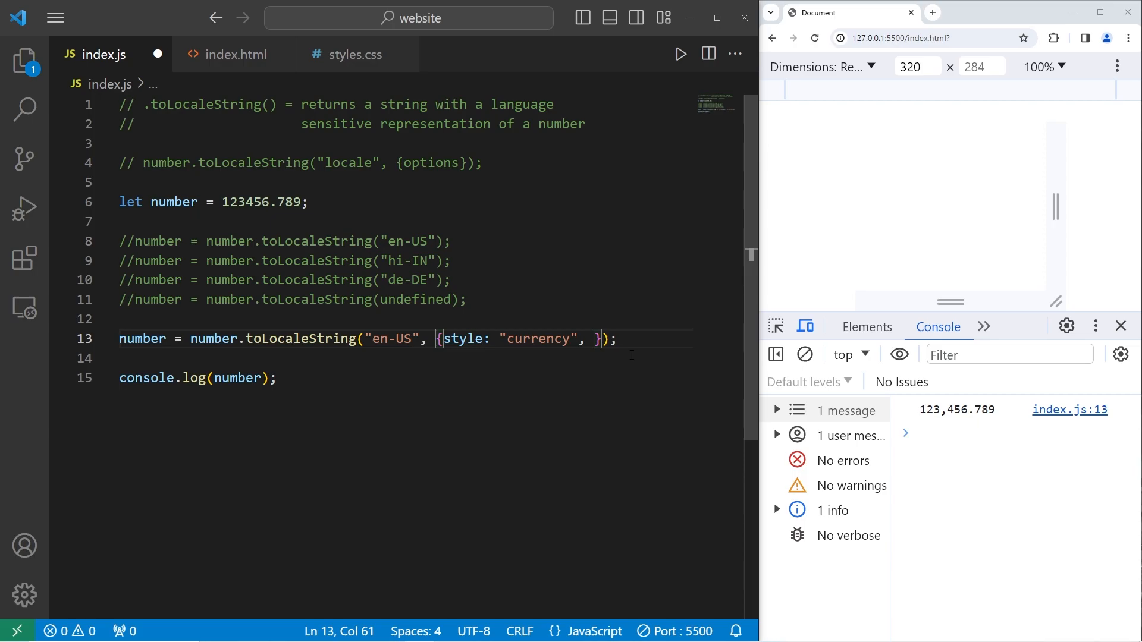
type("cu")
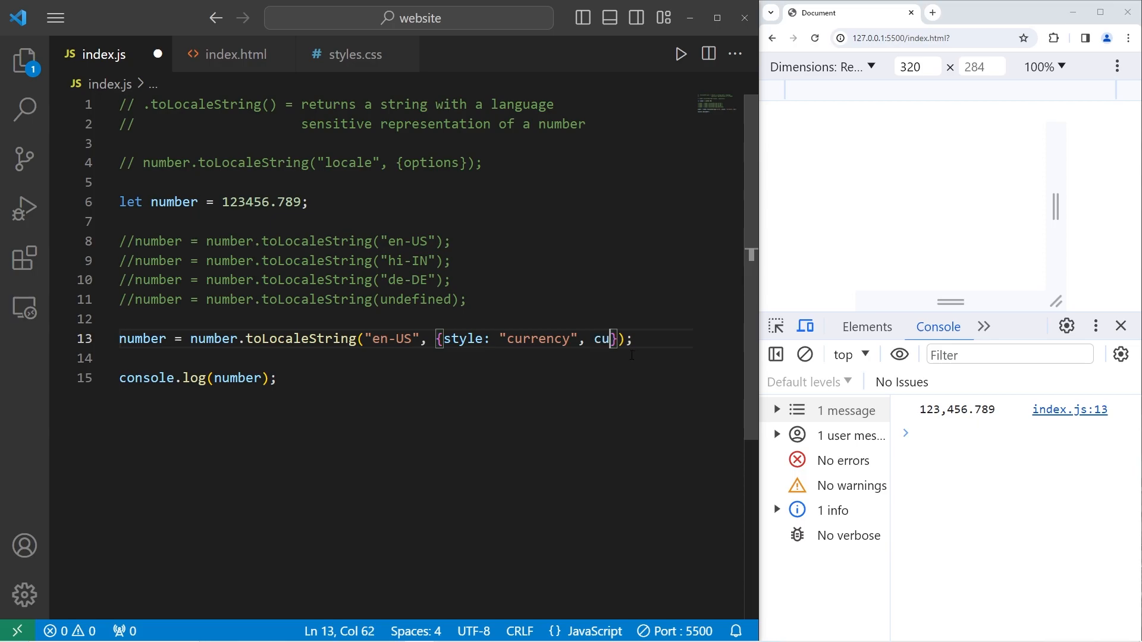
type("rrency: \"\"")
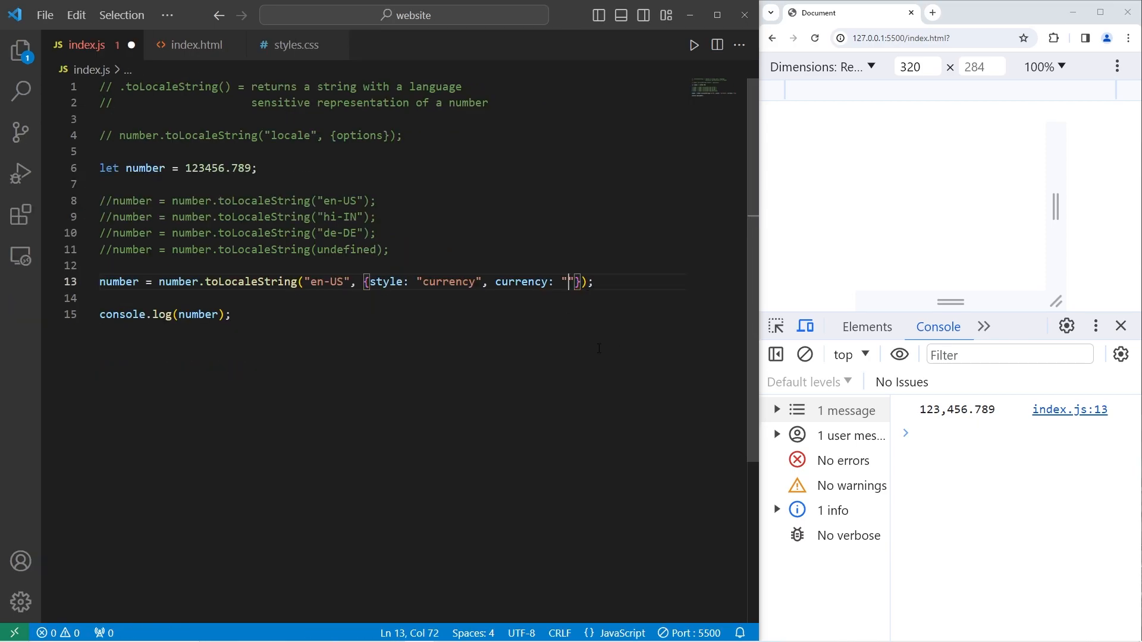
type("USD")
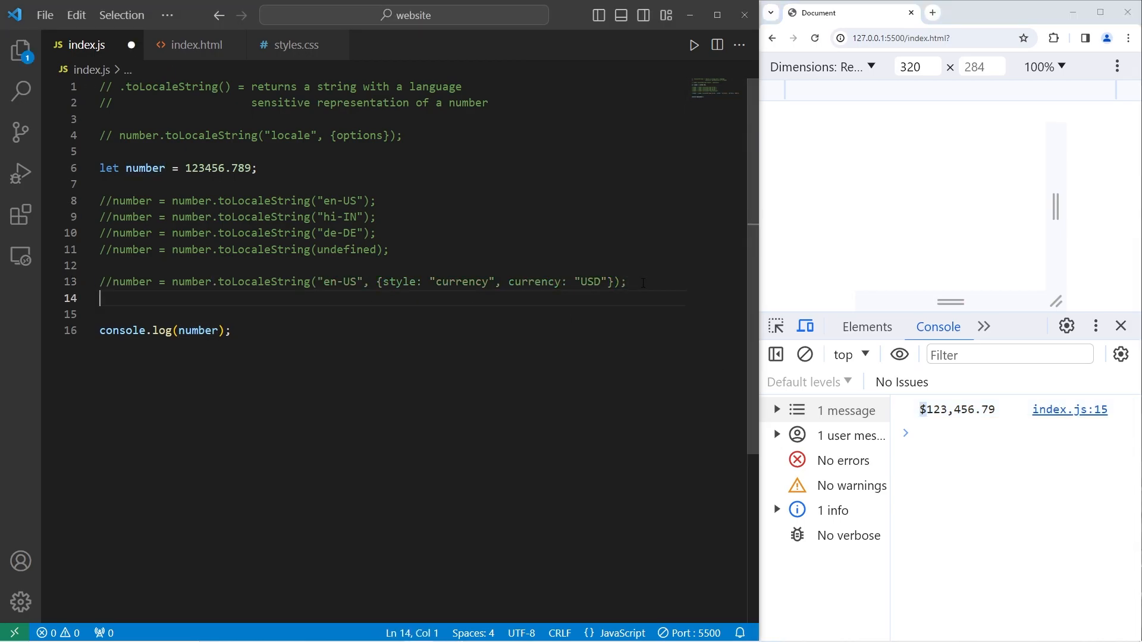
Write number = number.toLocaleString("hi-IN", {}) with an empty options object
type("number = numbe")
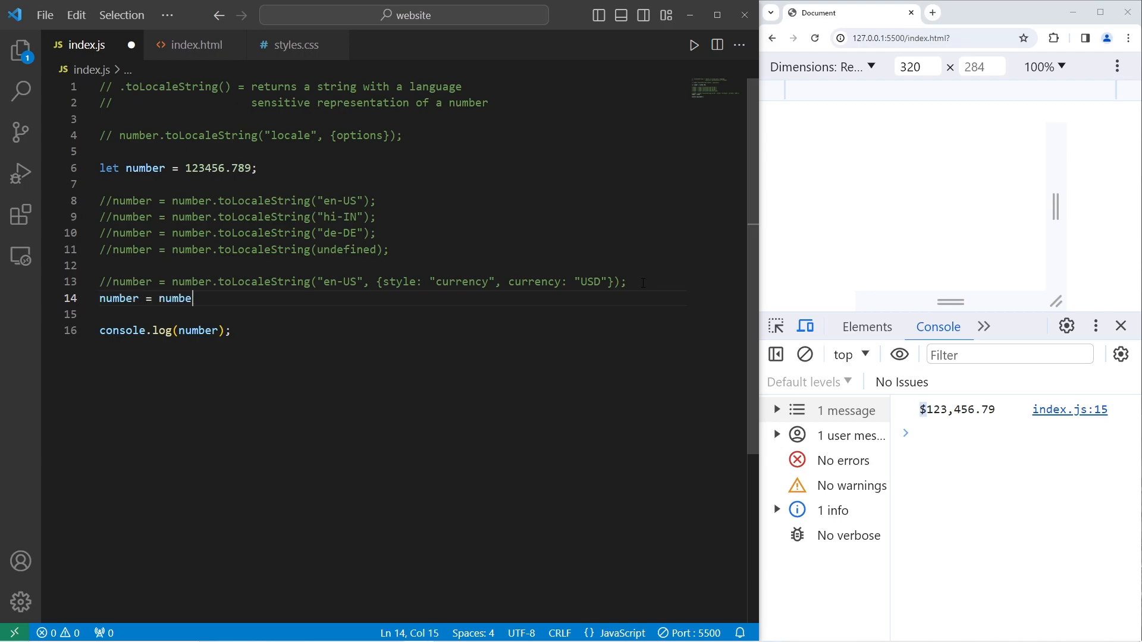
type(".toLocaleString")
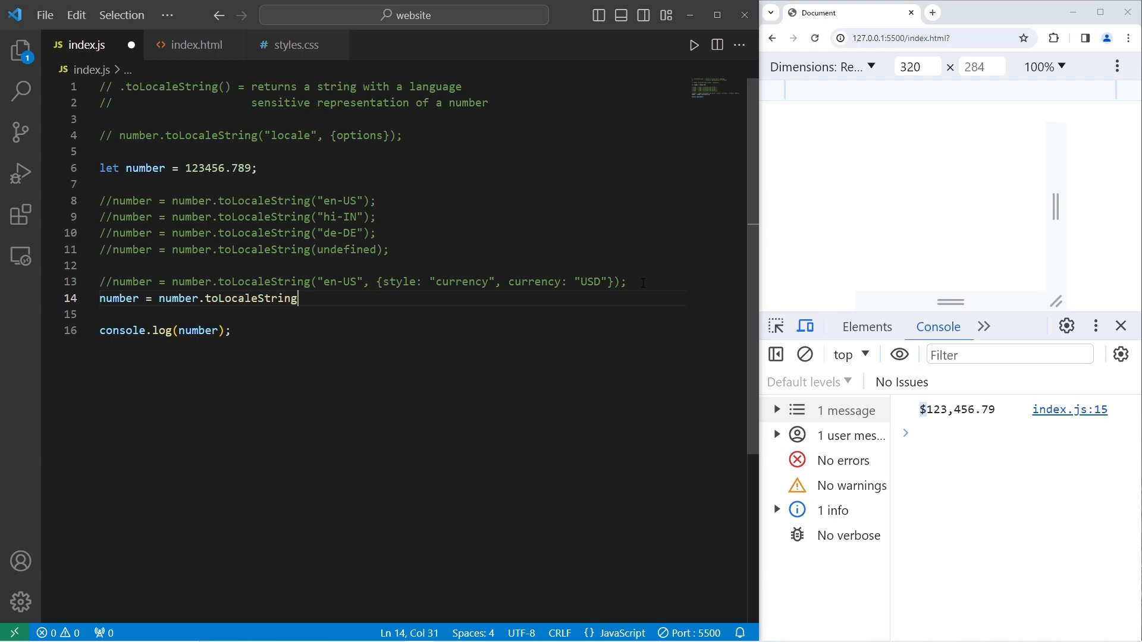
type("(\"\");")
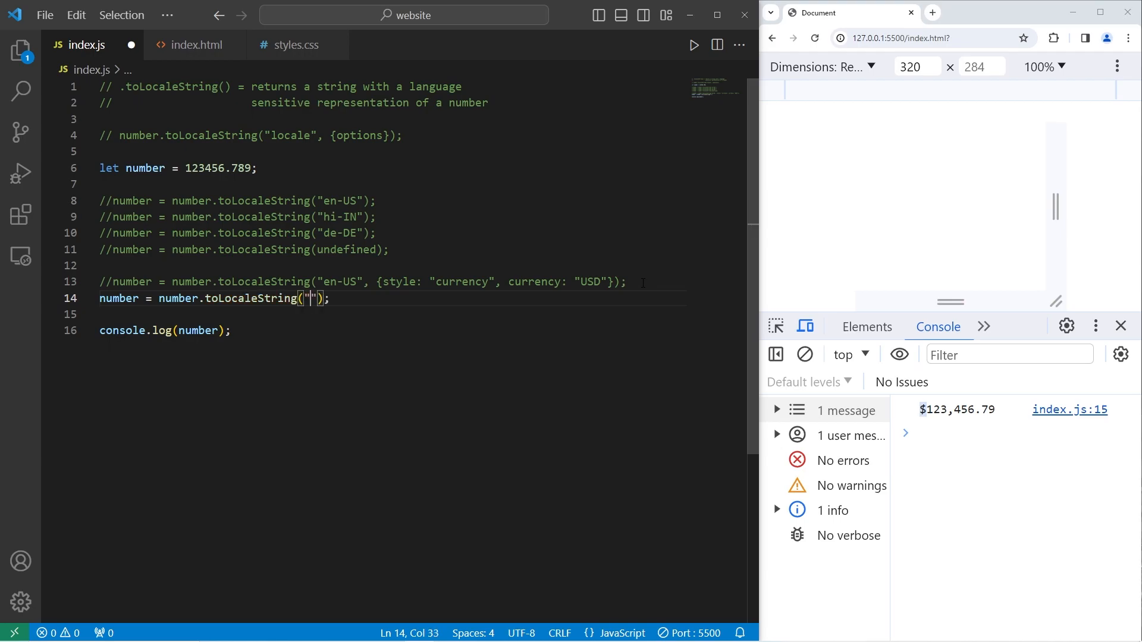
type("hi")
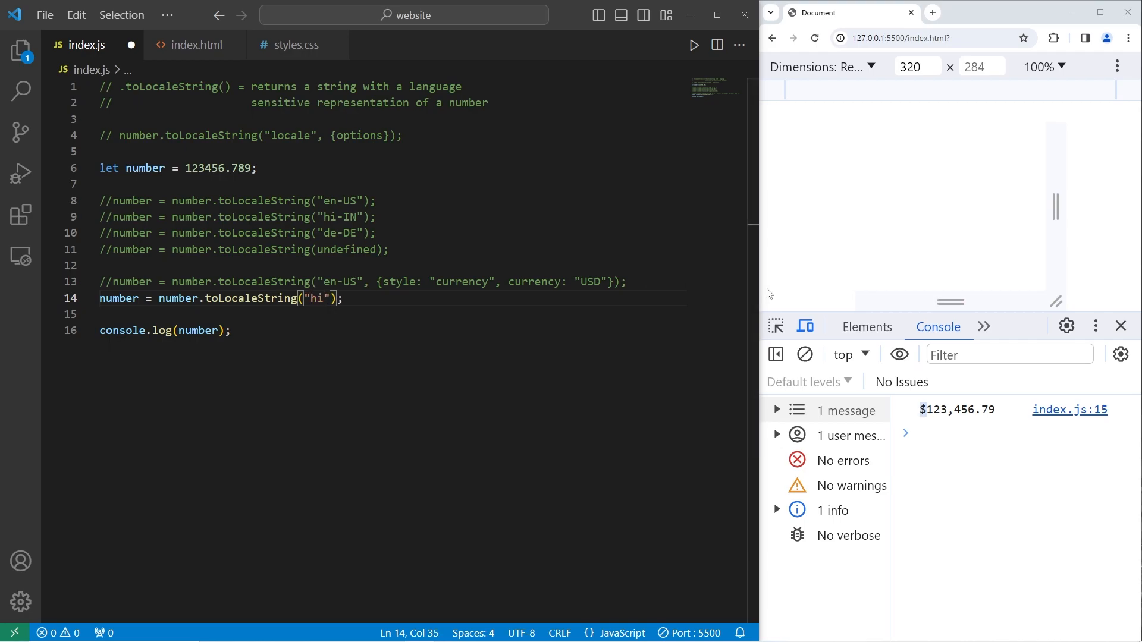
type("-IN")
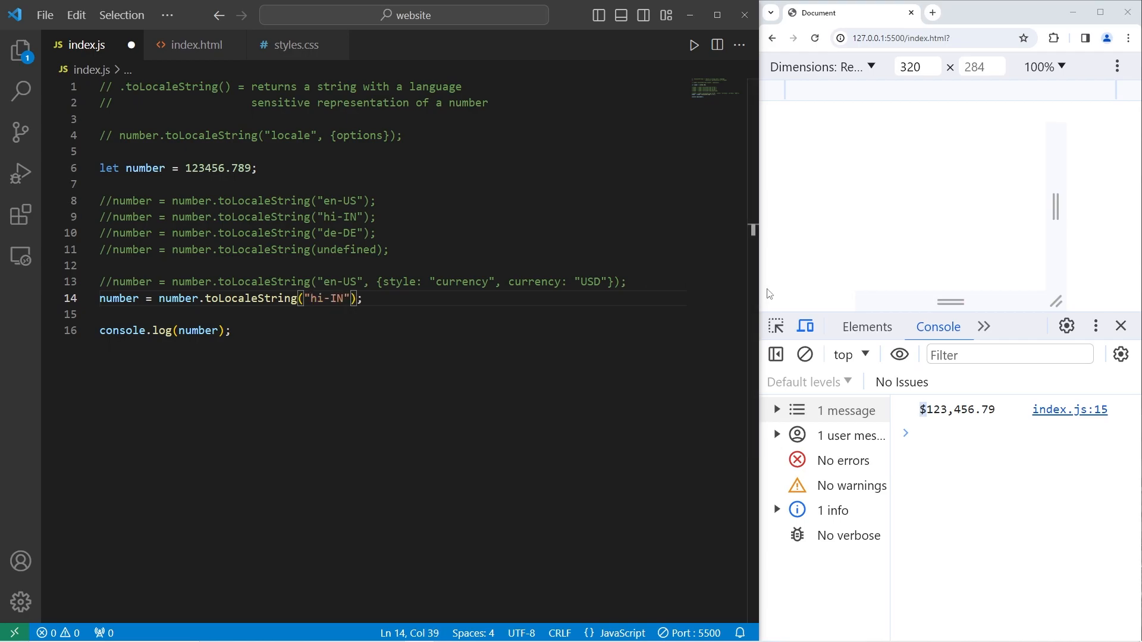
type(", {}")
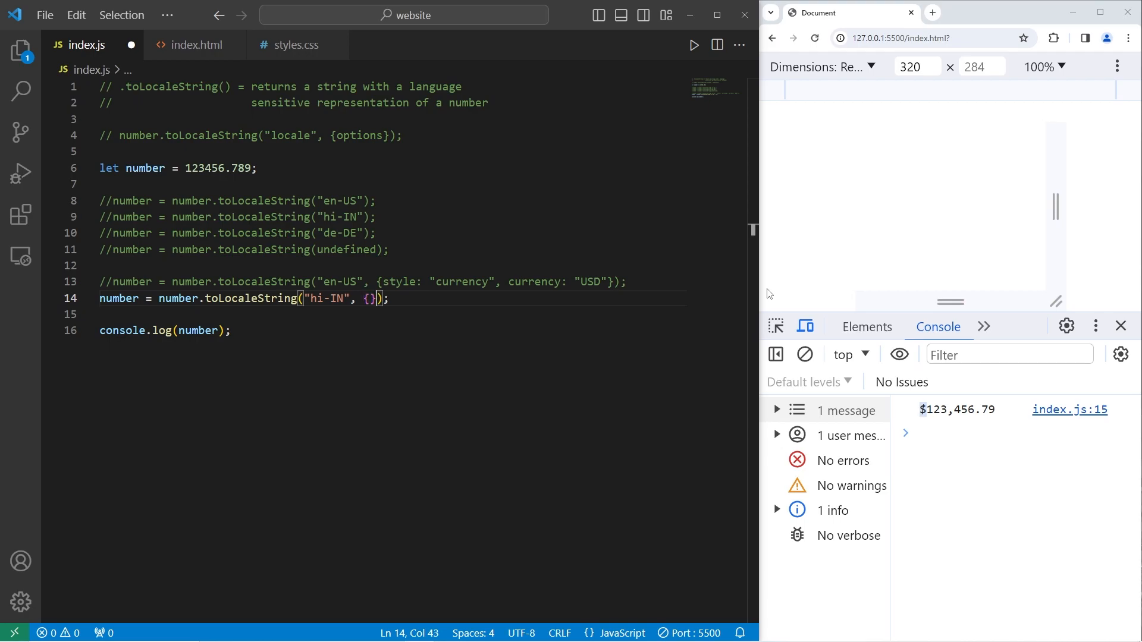
Fill the options with style: "currency", currency: "INR" to print ₹1,23,456.79
key("Left")
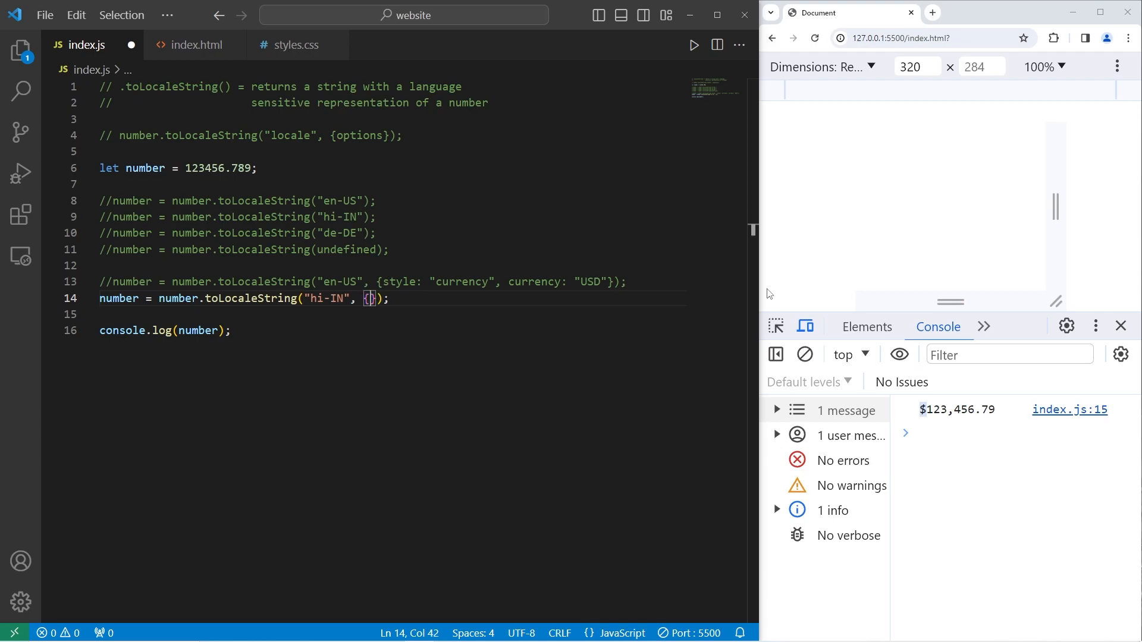
type("s")
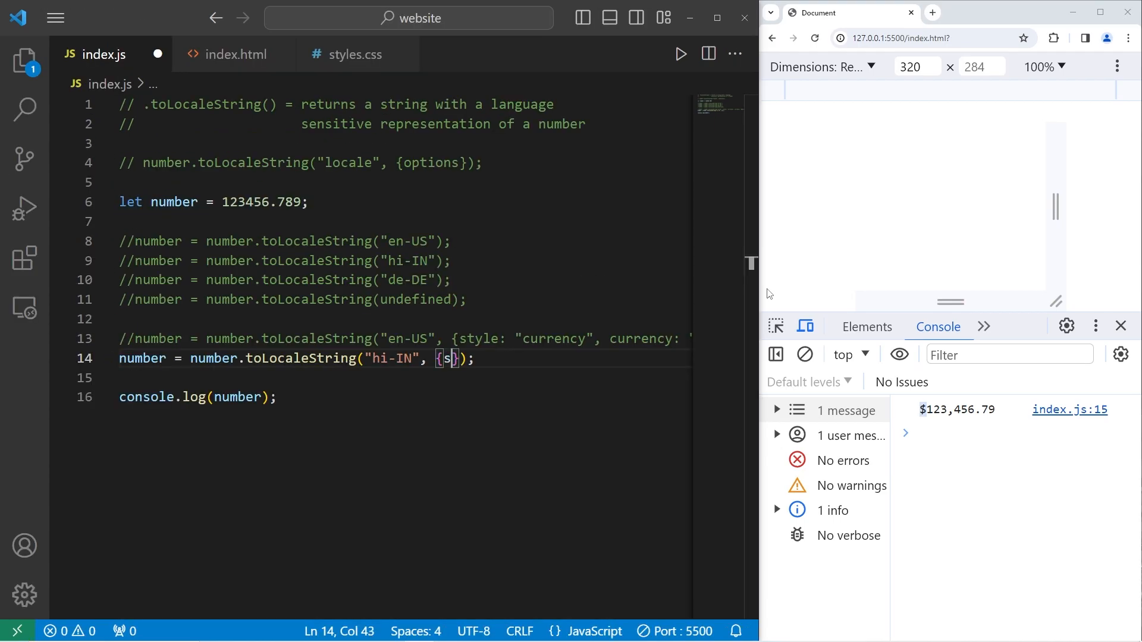
type("tyle:")
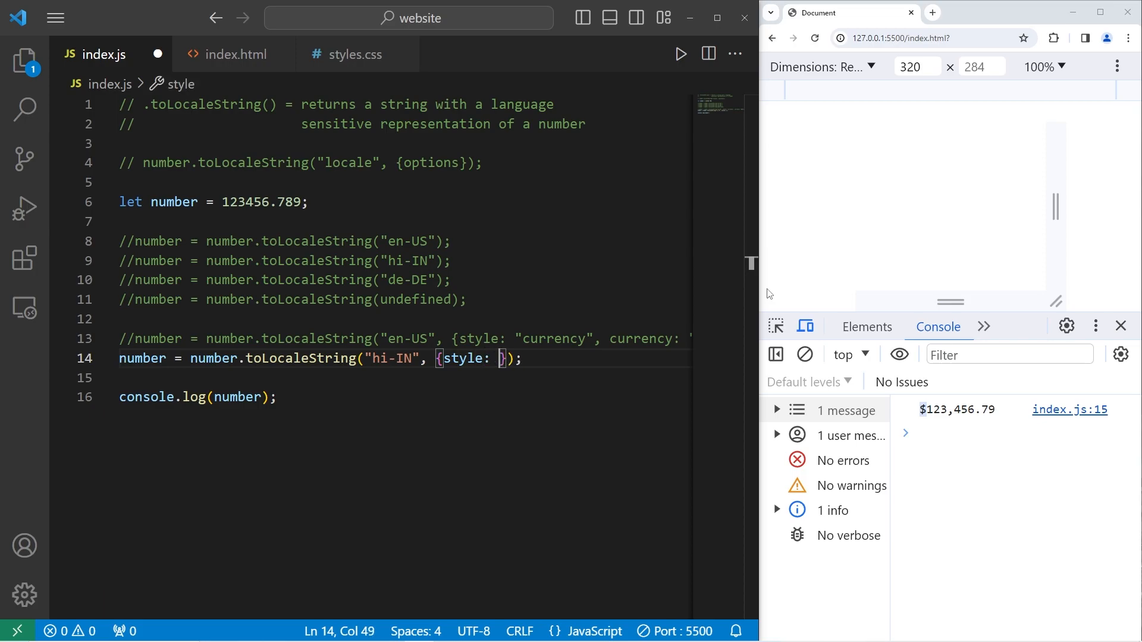
type("\"currenc\"")
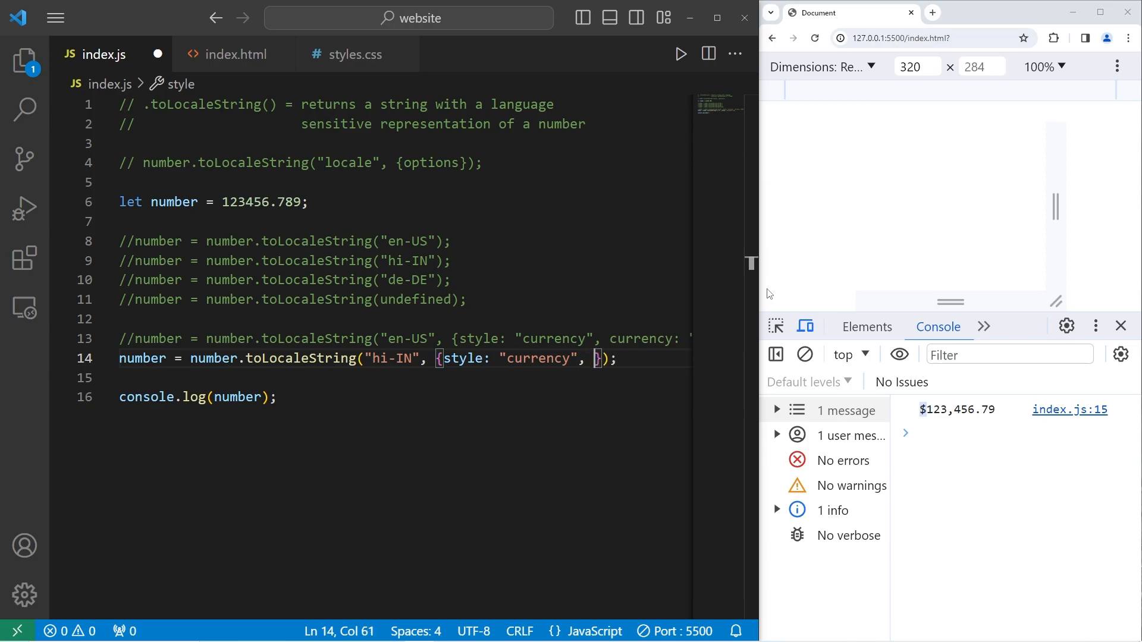
type("currency:")
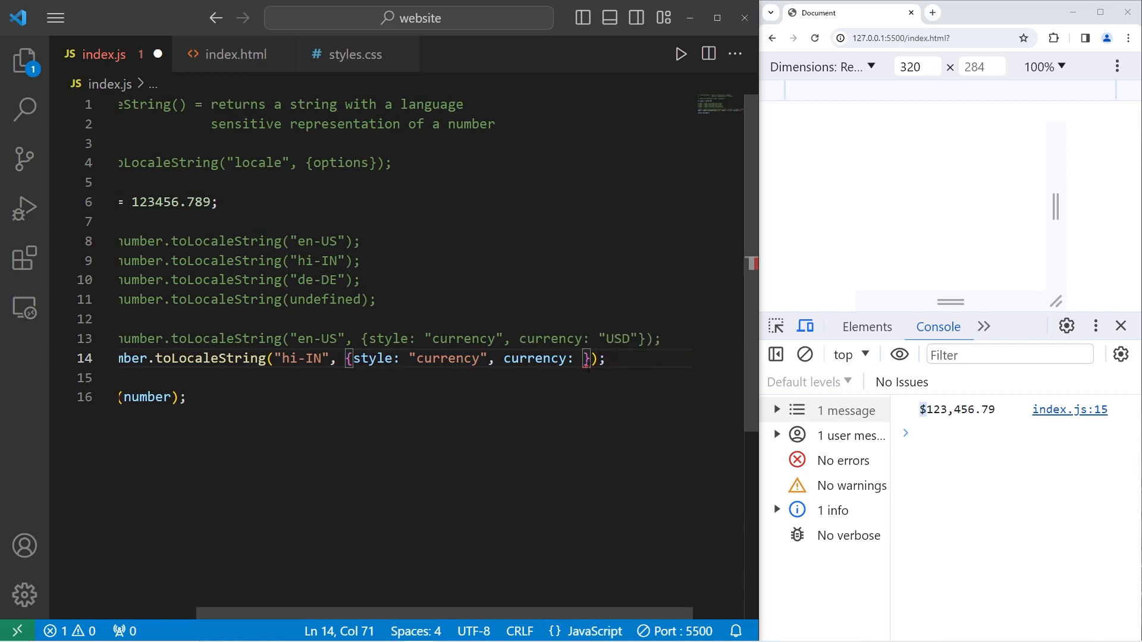
type("\"")
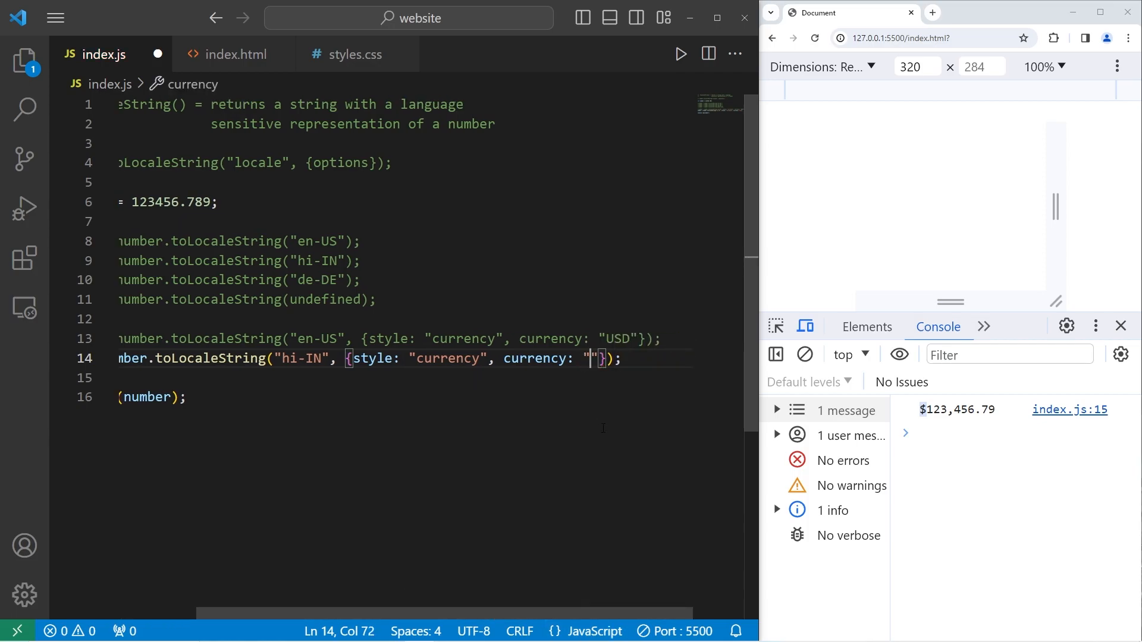
type("INR")
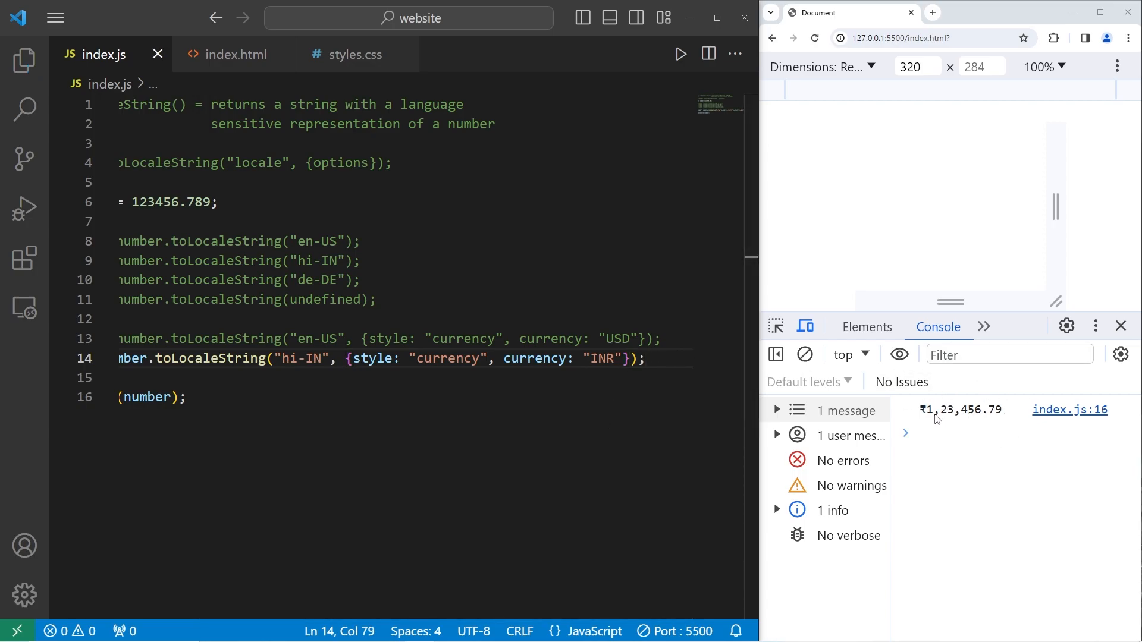
mouse_move(991, 416)
type("//")
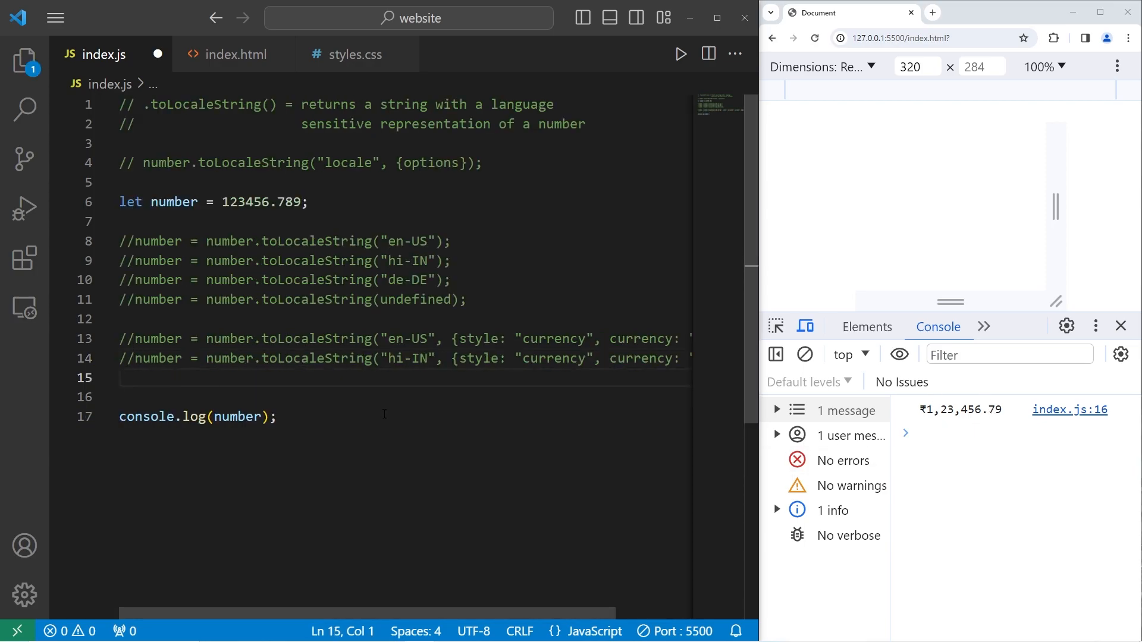
Write number = number.toLocaleString("de-DE"); on the new line
type("number =")
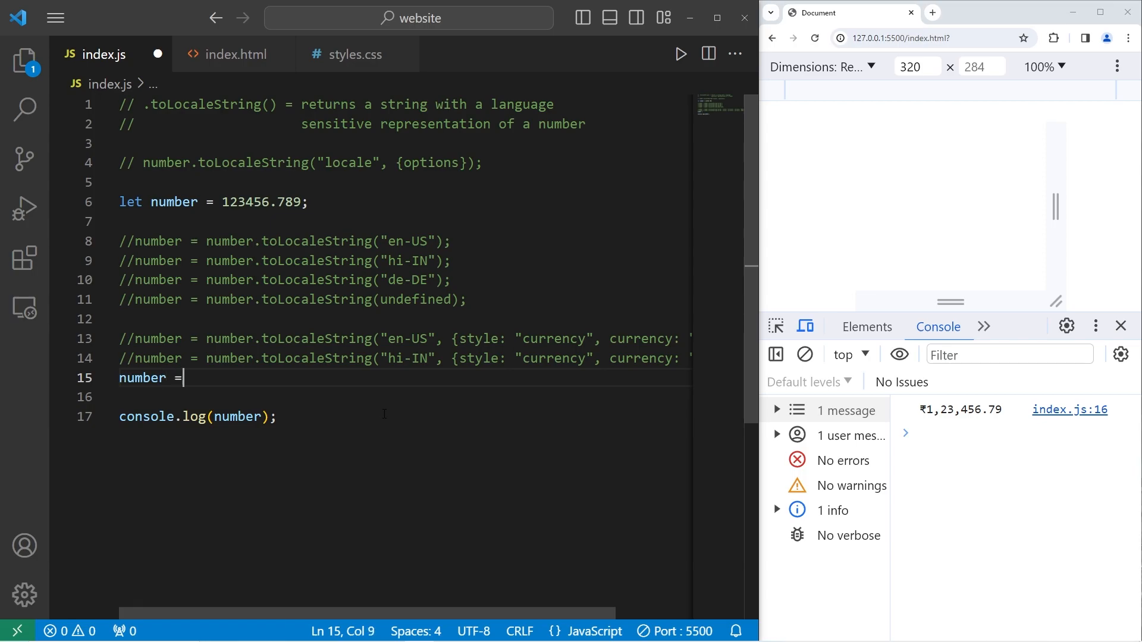
type("number")
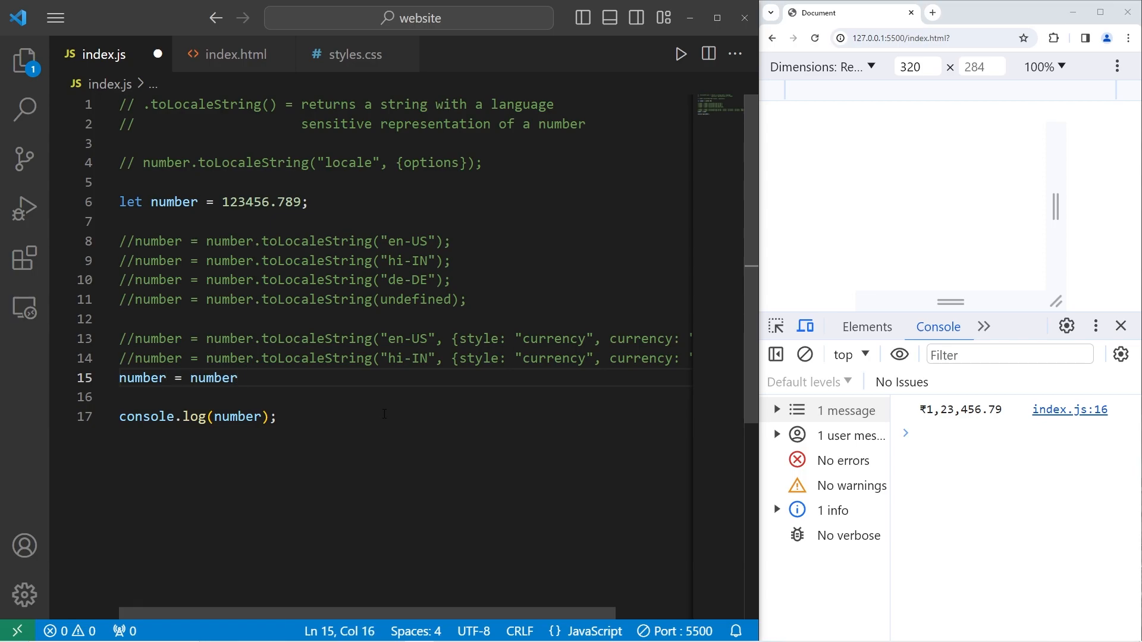
type(".toLocaleS")
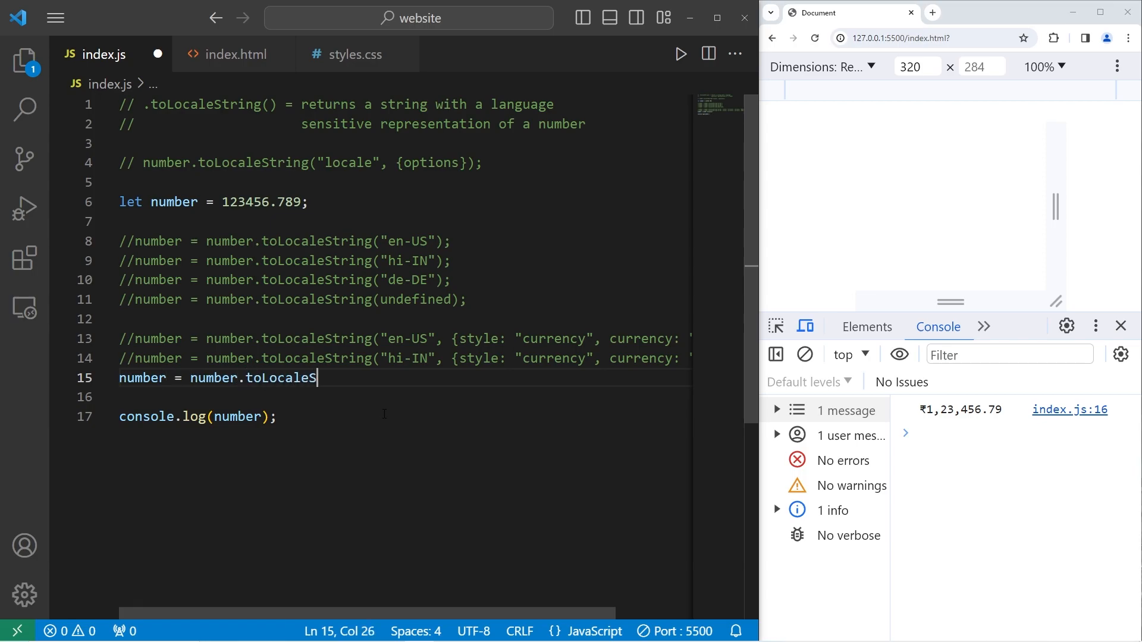
type("tring();")
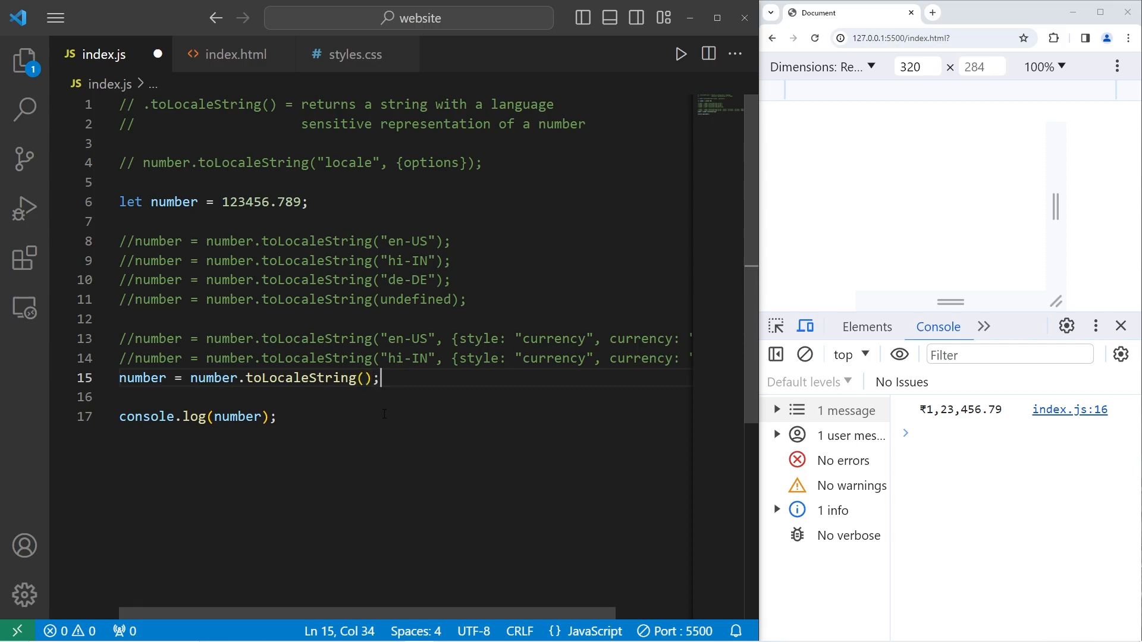
type("\"\"")
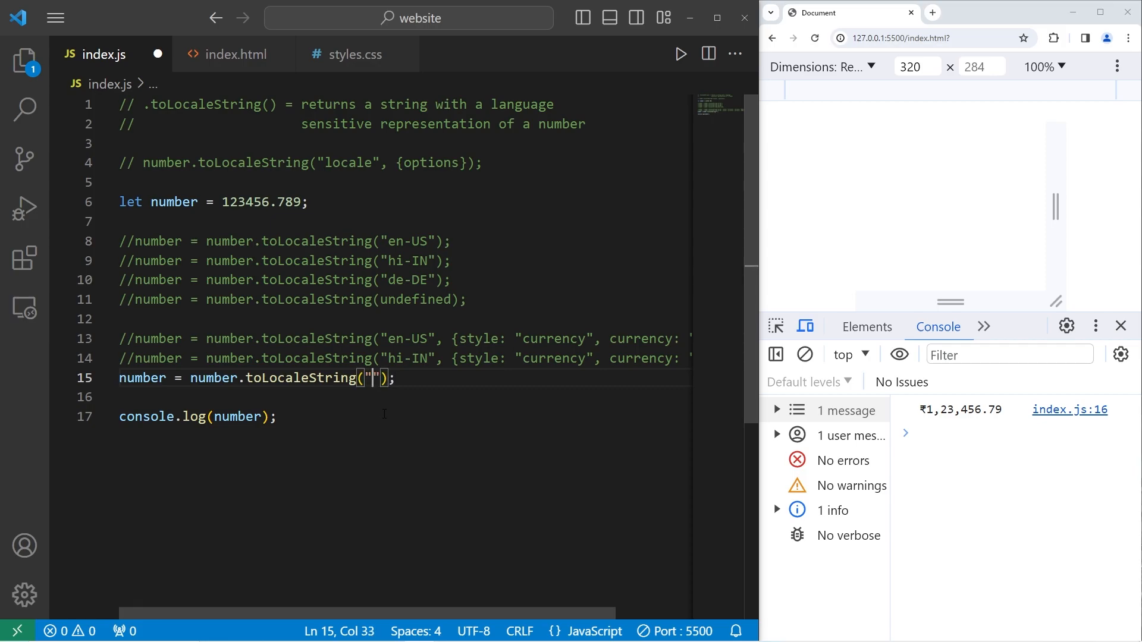
type("de")
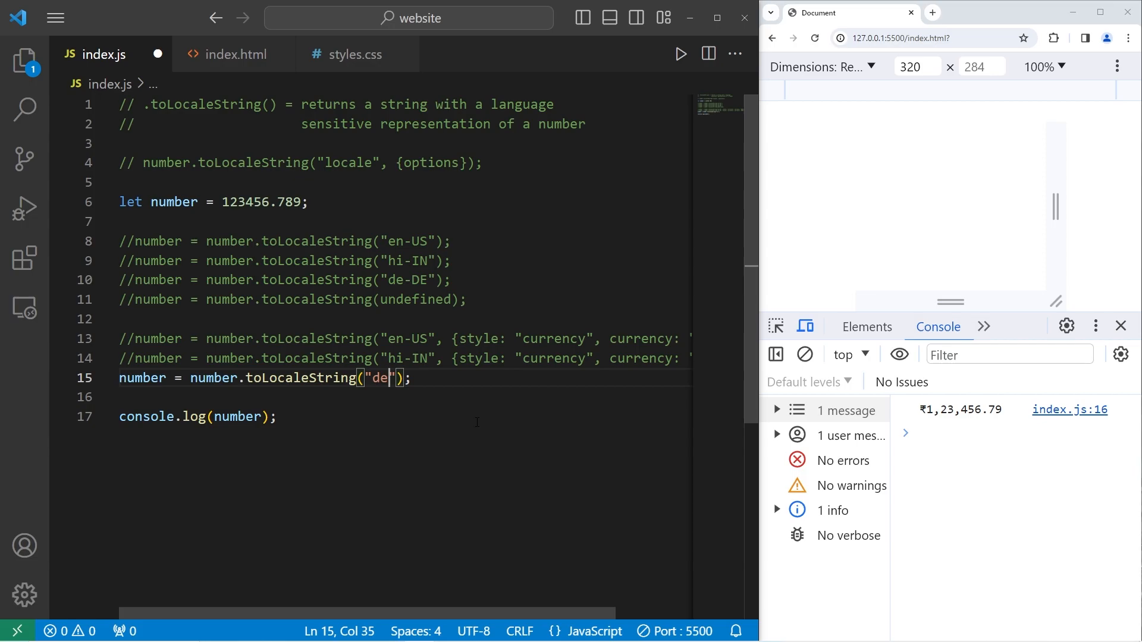
type("-DE")
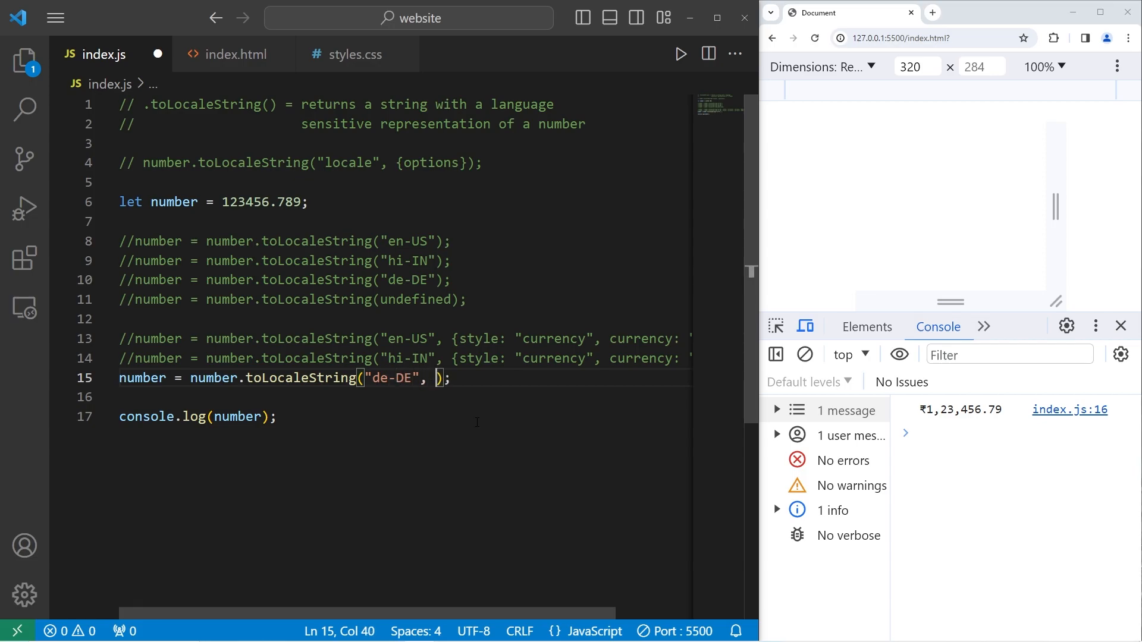
Add options {style: "currency", currency: "EUR"} for euro formatting
type("{}")
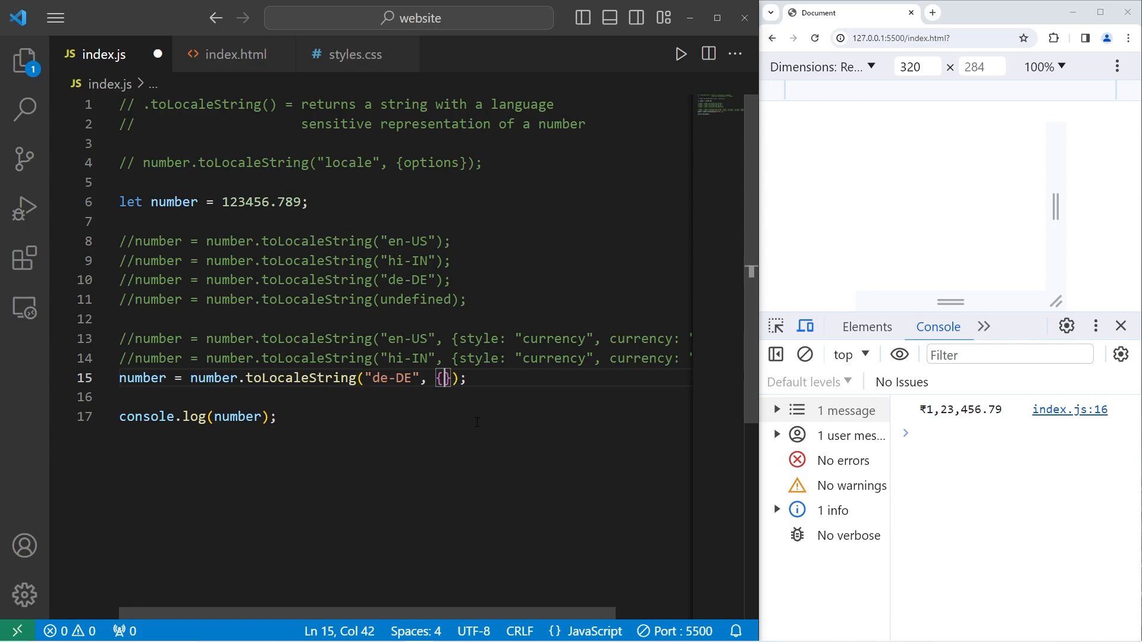
type("style: \"cur")
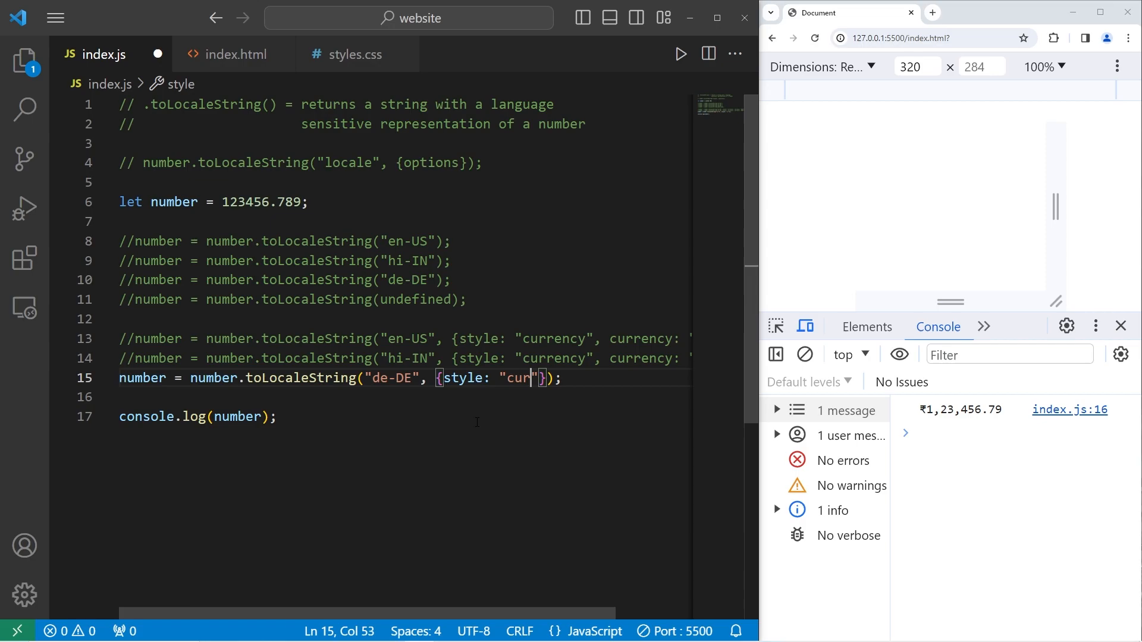
type("rency")
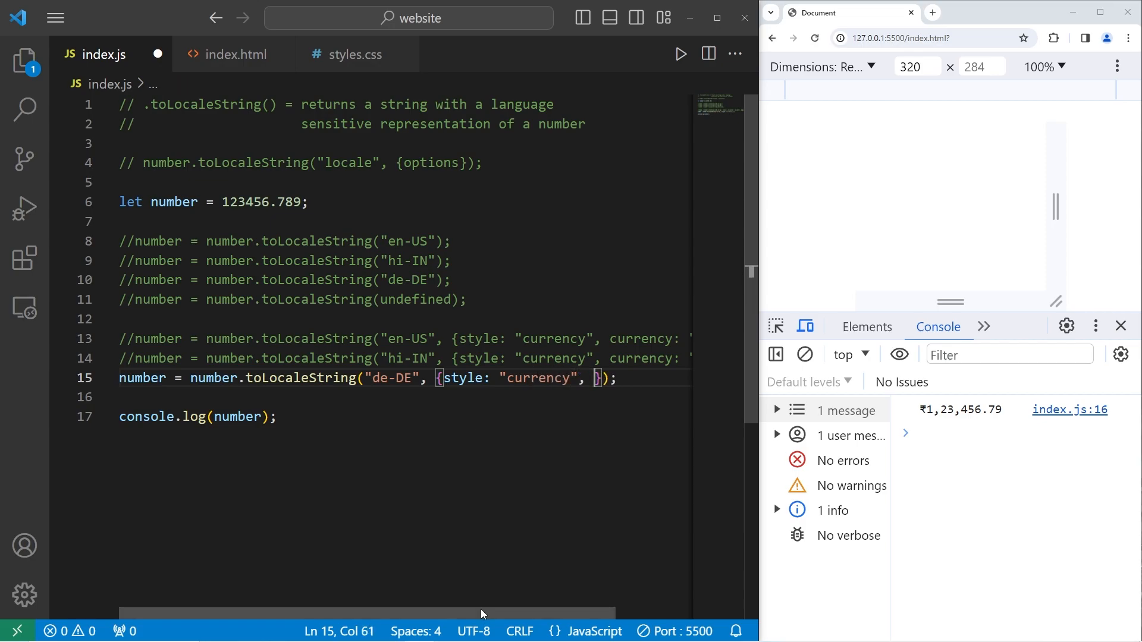
type("currency:")
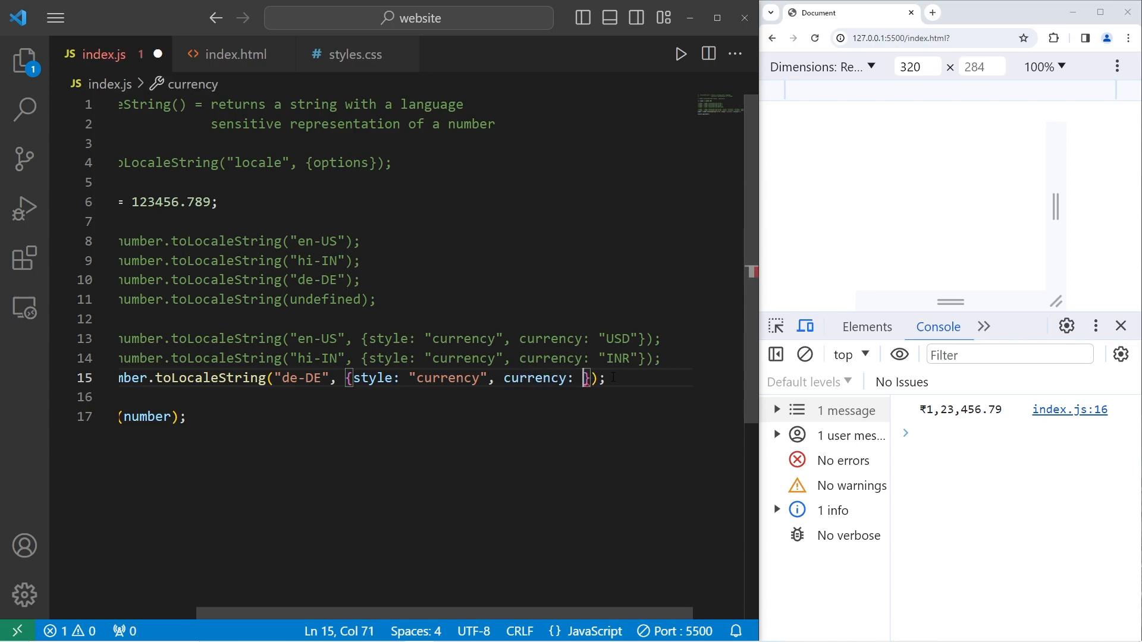
type("\"")
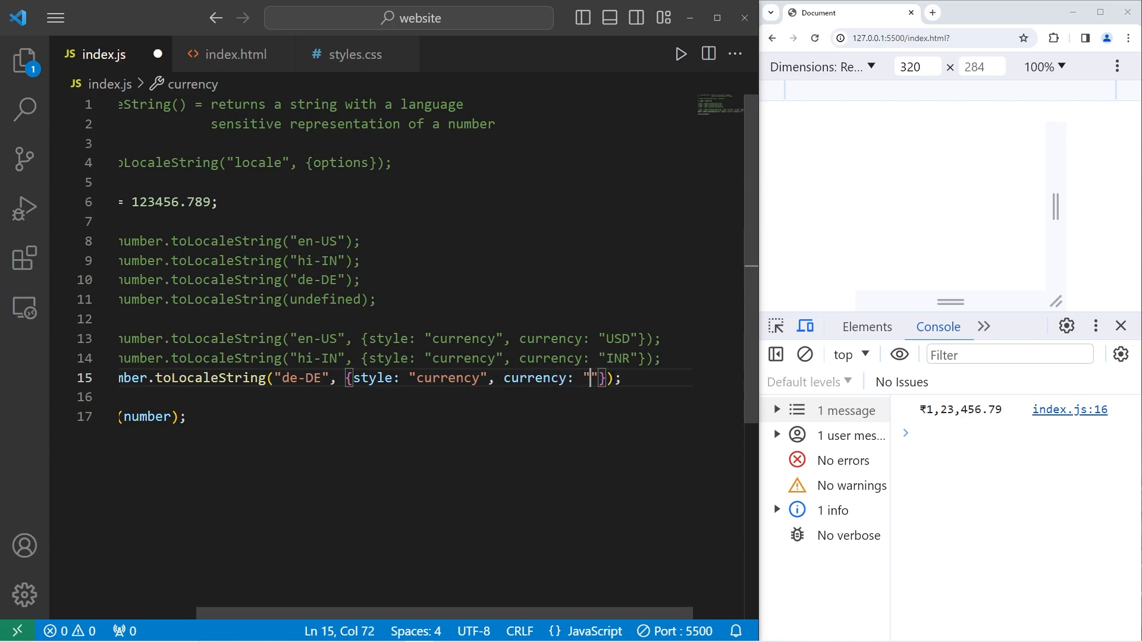
type("EUR")
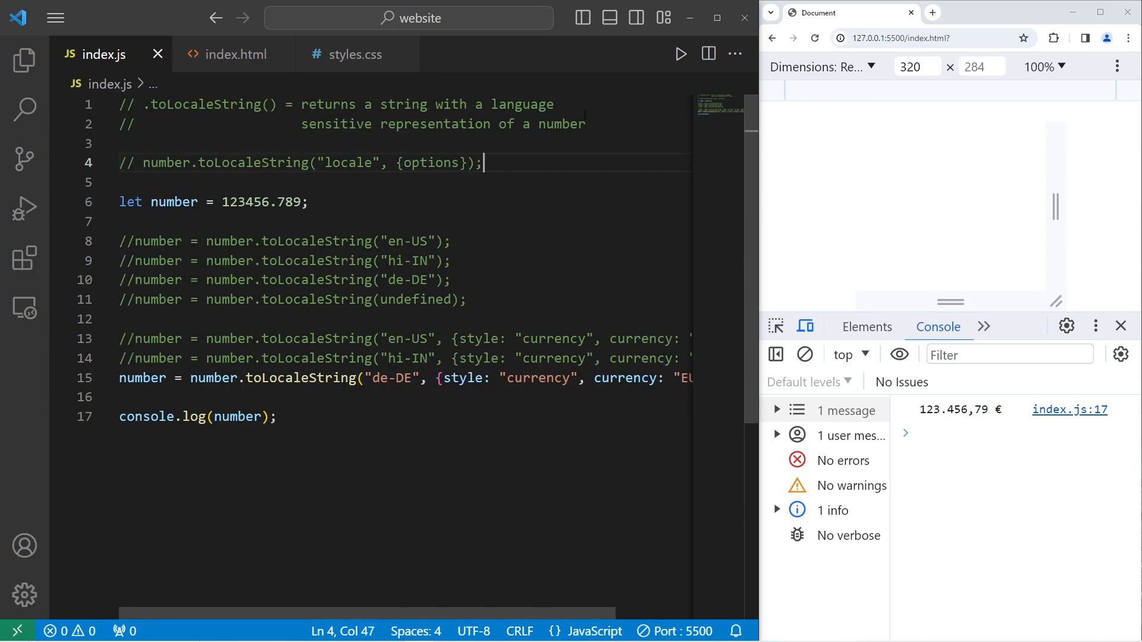
Save index.js so the console shows 123.456,79 €
left_click(560, 105)
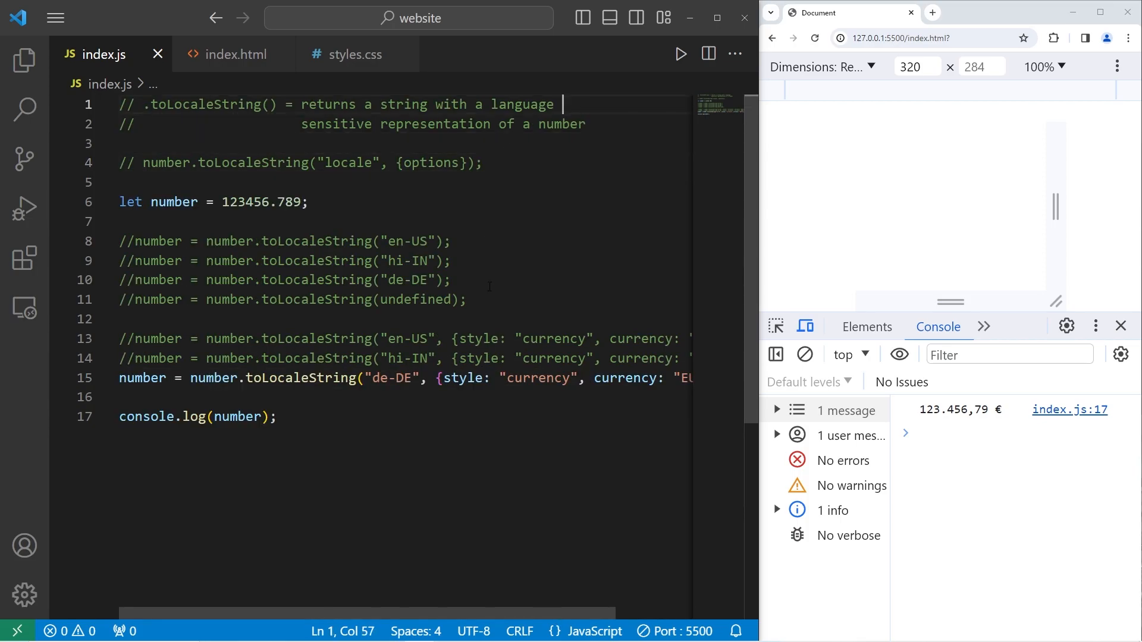